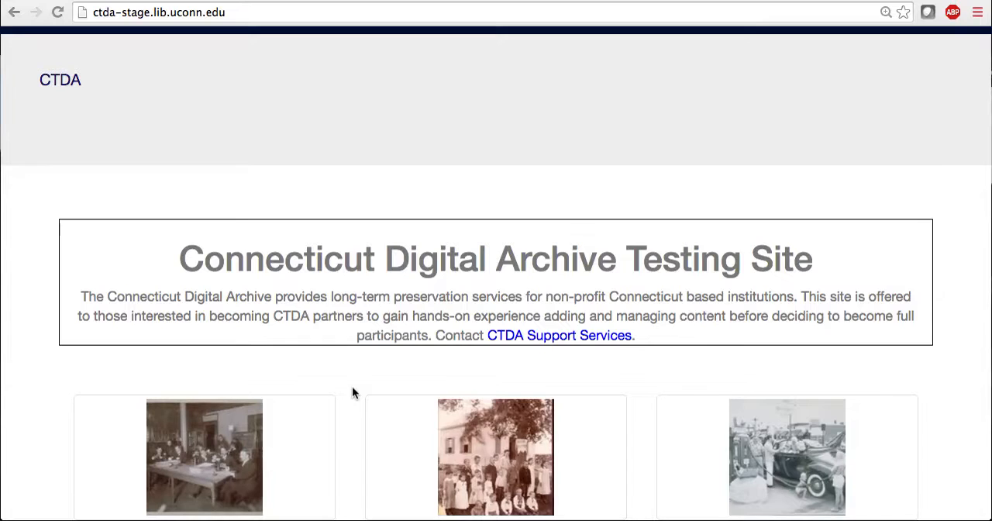
- Browse from the home page's collections list to the Test Collection 1 page
scroll("down", 3)
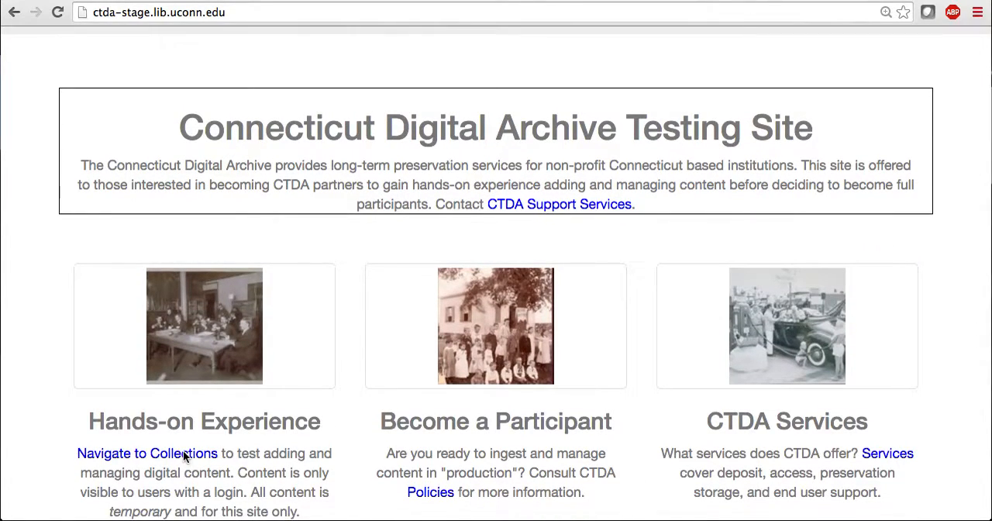
left_click(147, 452)
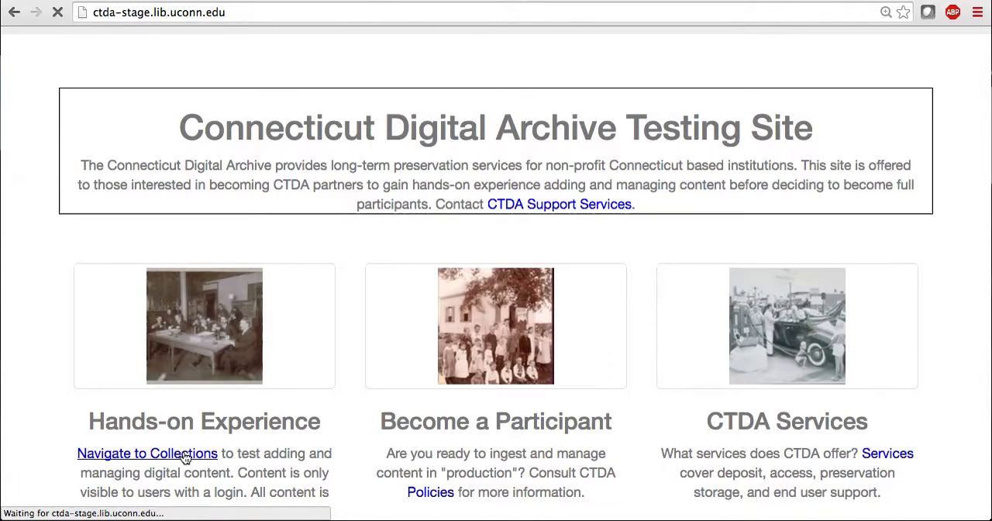
left_click(146, 454)
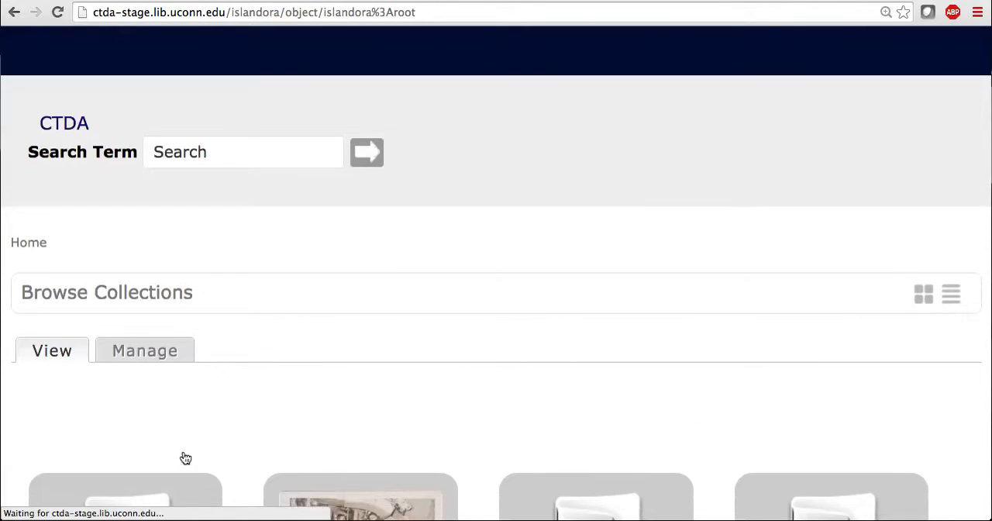
scroll("down", 3)
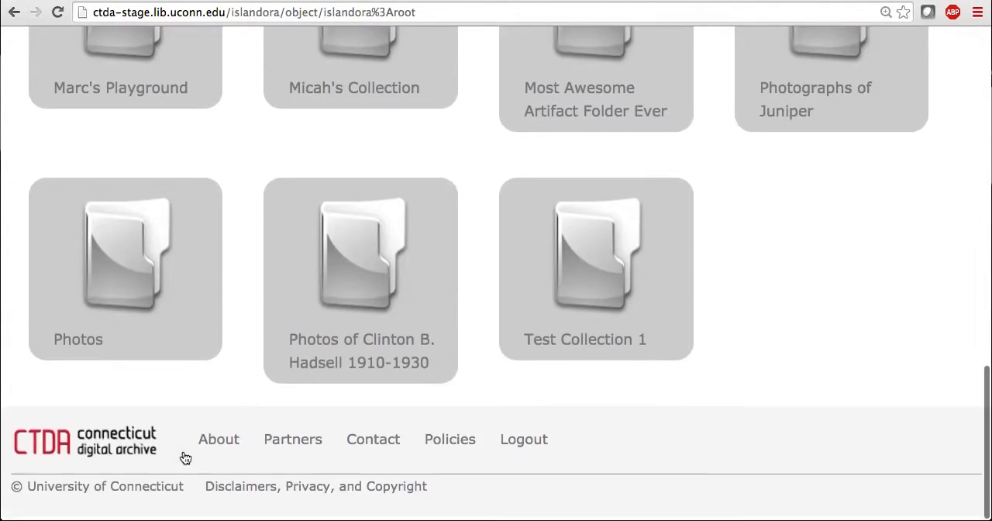
left_click(586, 343)
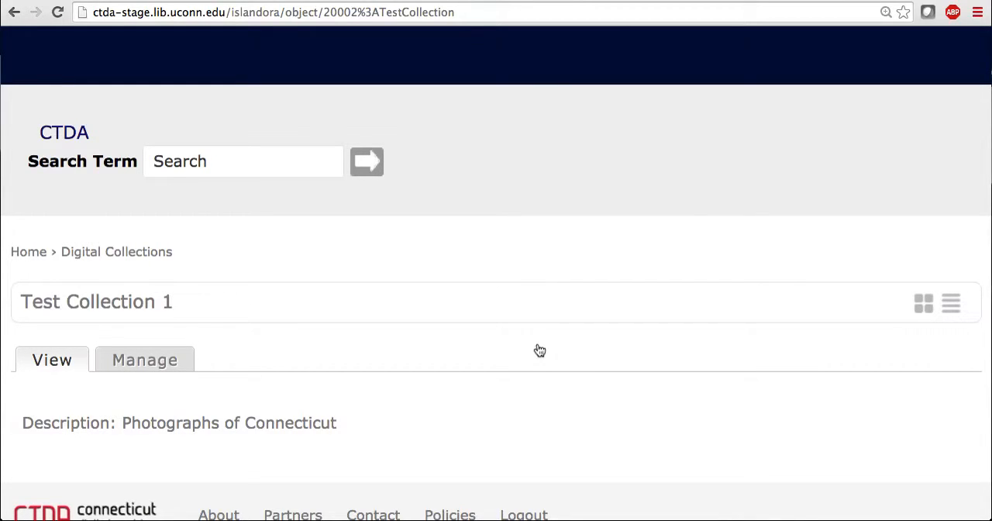
- From the Manage tab, add an object choosing Islandora Basic Image Content Model, and continue
left_click(144, 360)
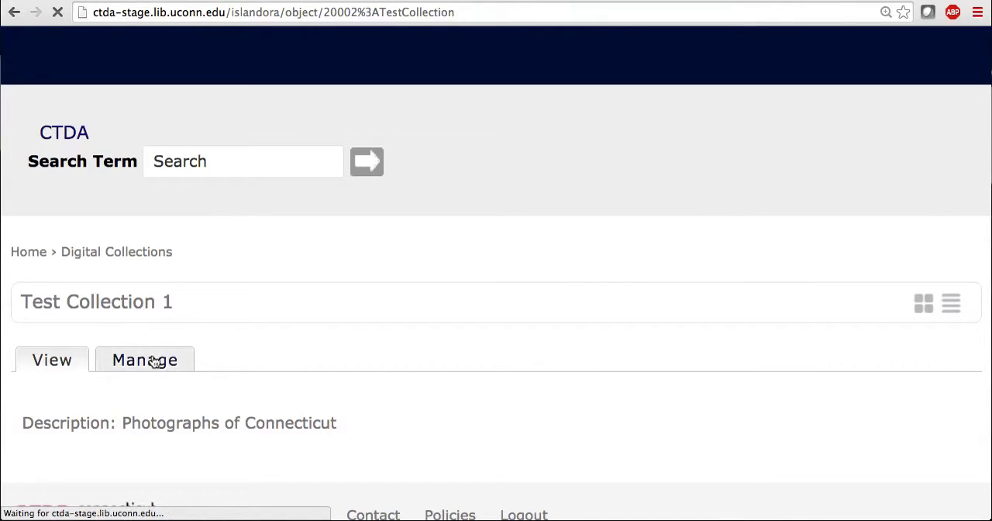
left_click(144, 360)
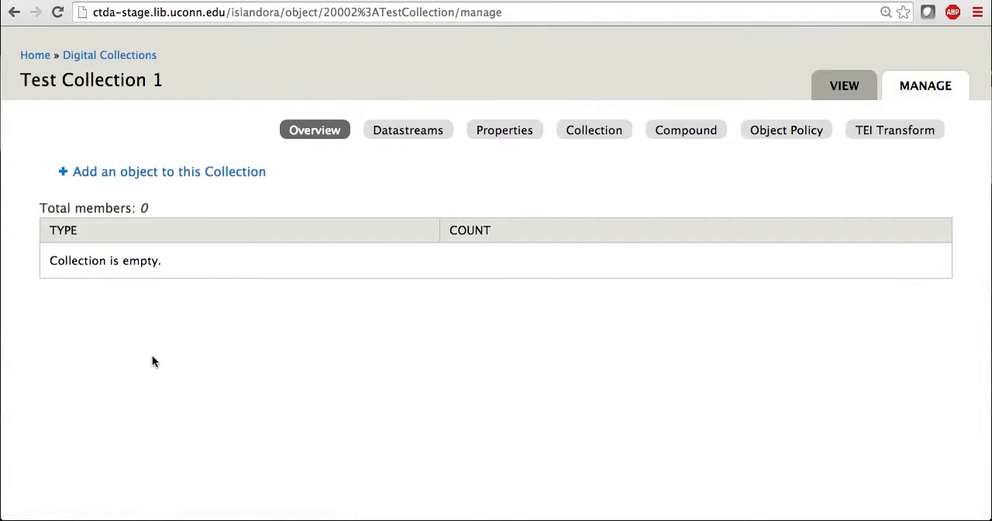
mouse_move(161, 323)
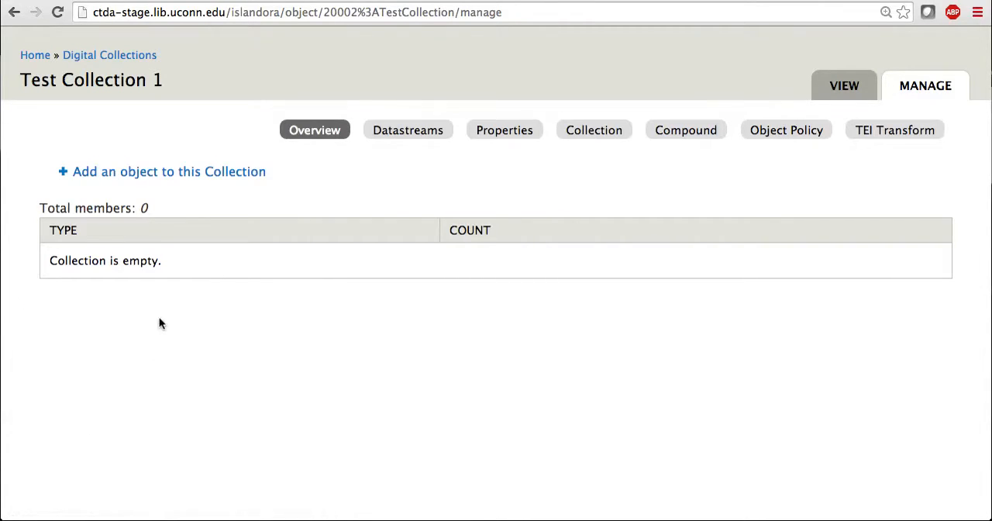
left_click(168, 171)
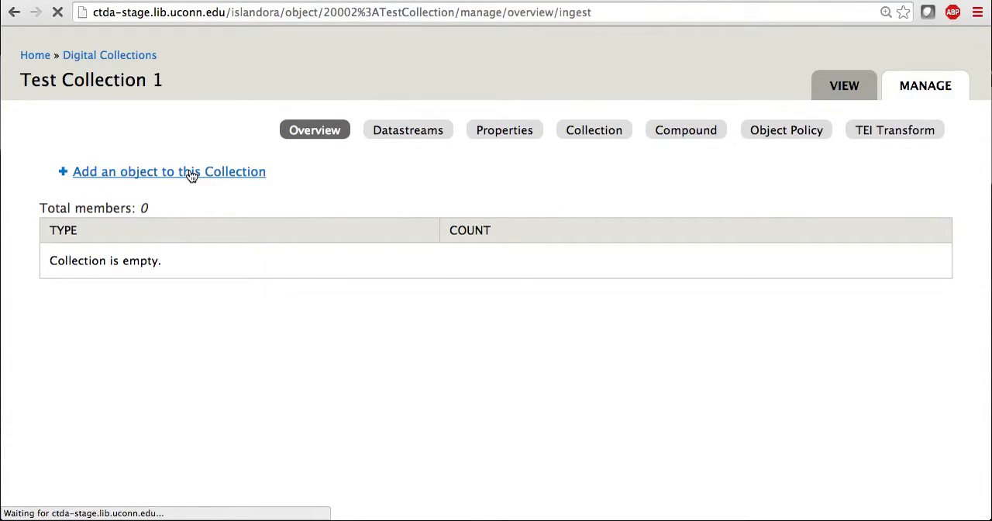
left_click(169, 171)
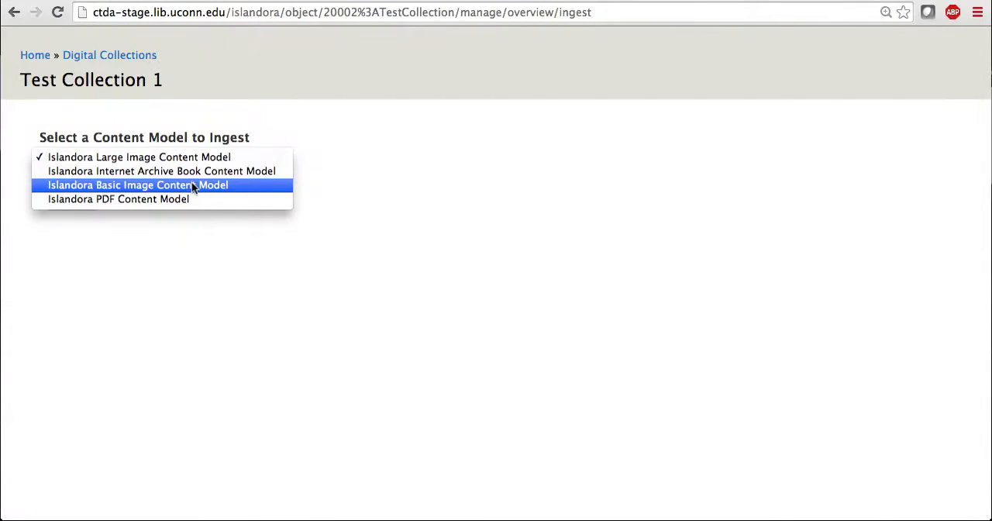
left_click(137, 184)
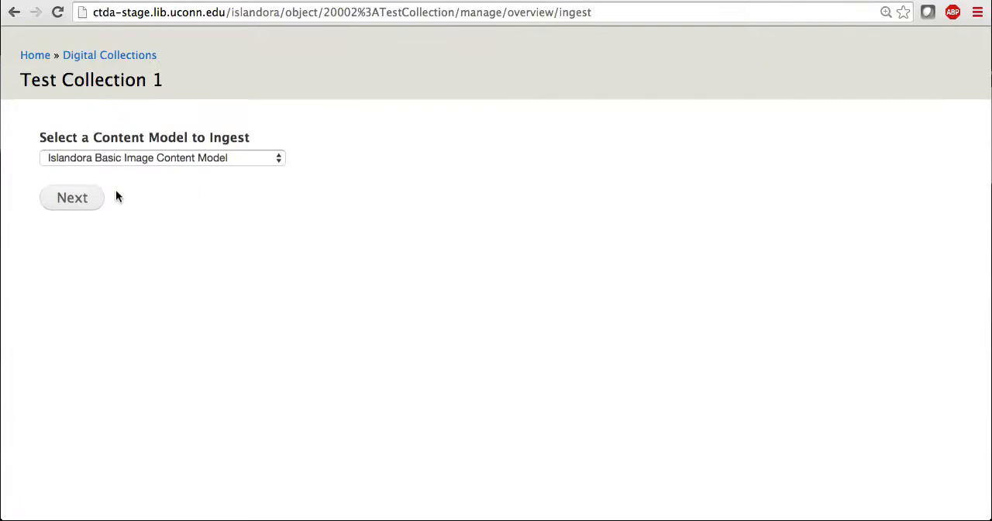
left_click(72, 197)
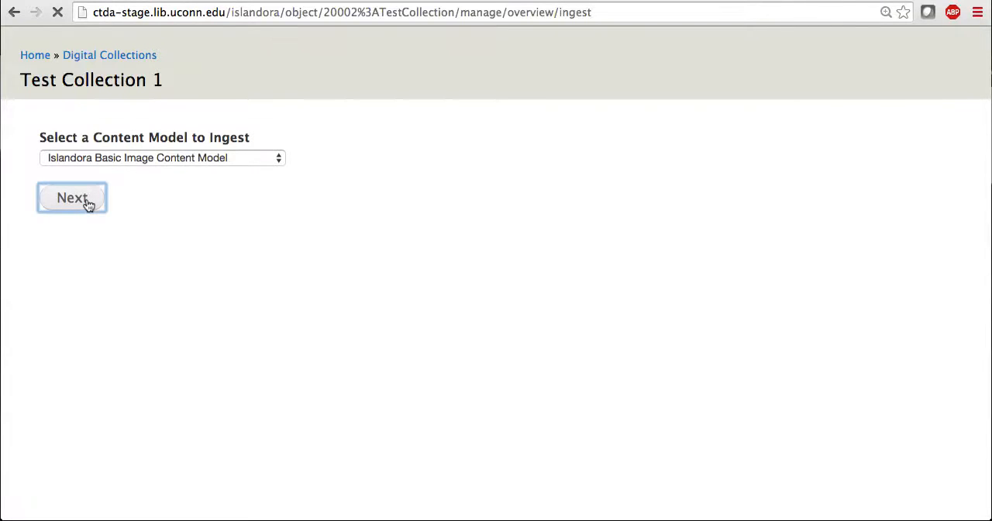
- Confirm the content model and set 'Appear in Connecticut History Illustrated?' to No
left_click(71, 197)
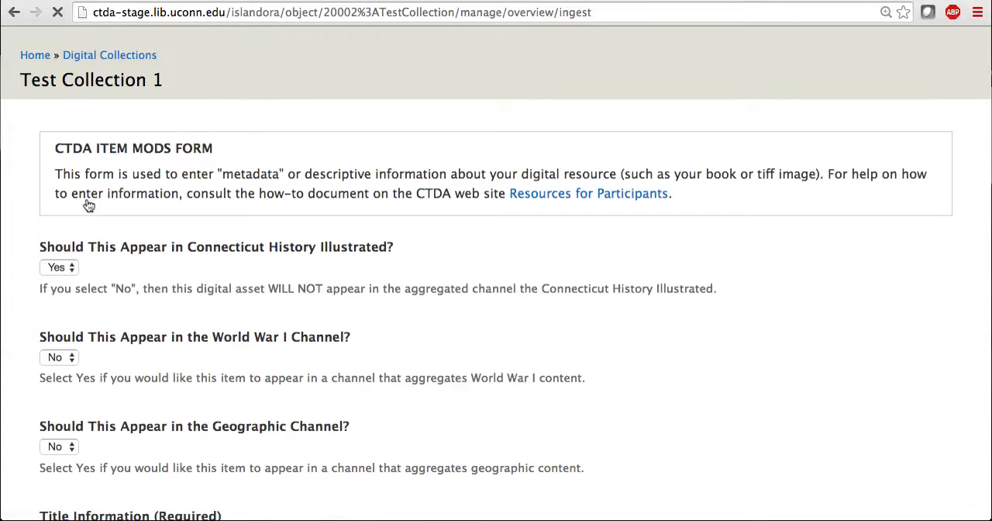
scroll("down", 3)
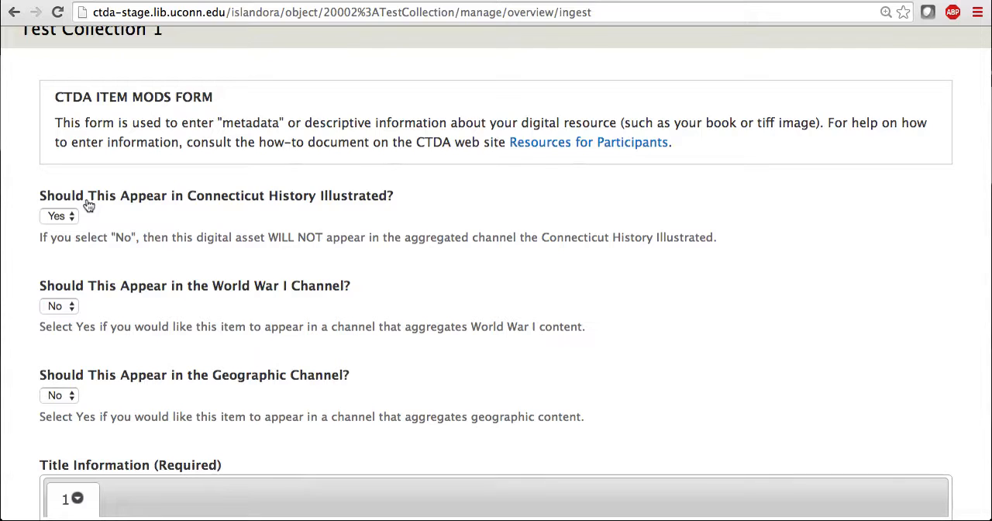
scroll("down", 3)
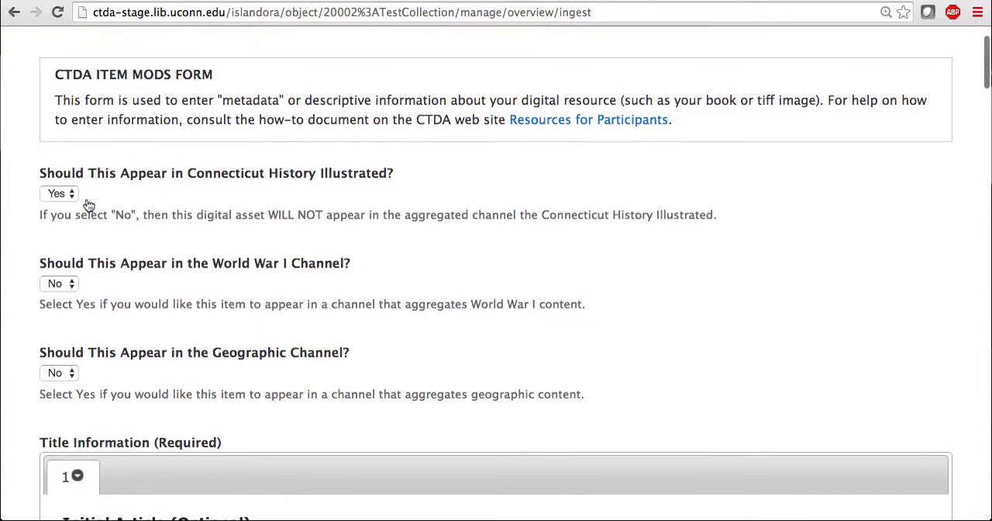
scroll("down", 3)
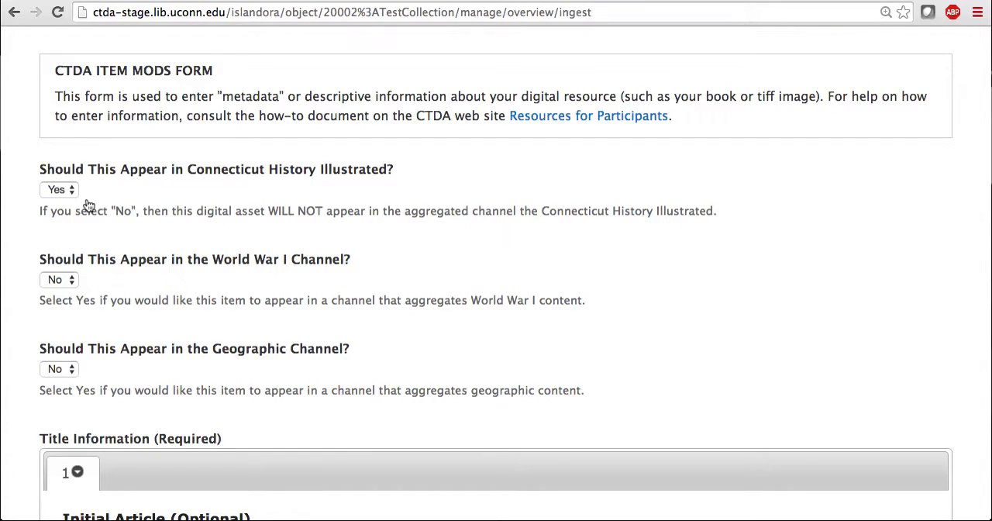
mouse_move(70, 193)
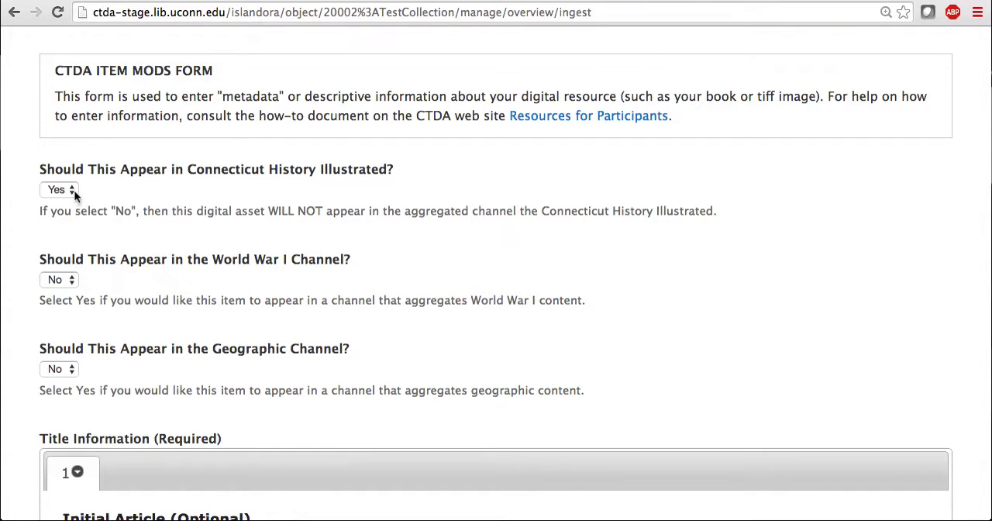
left_click(59, 189)
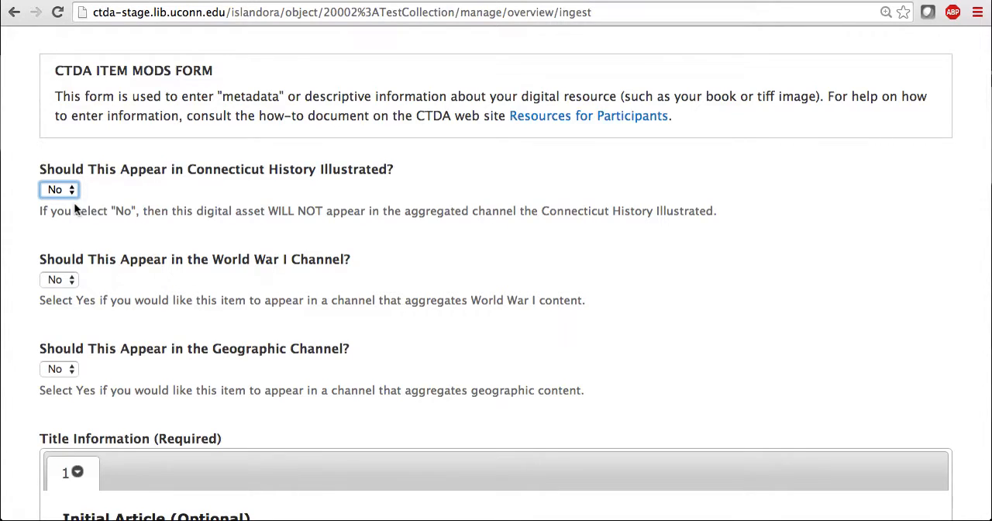
scroll("down", 3)
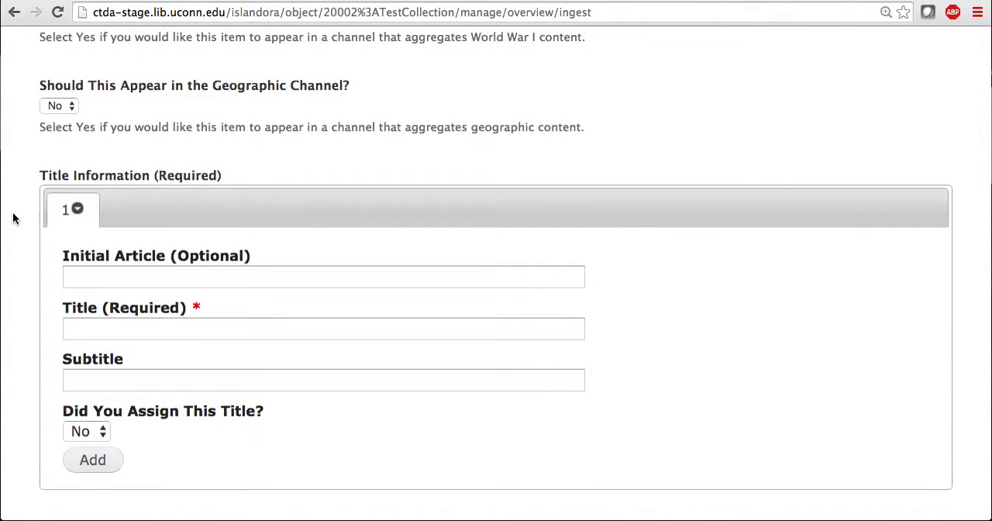
- Enter the title 'Hindenburg over Bridgeport' and mark it as self-assigned (Yes)
left_click(324, 328)
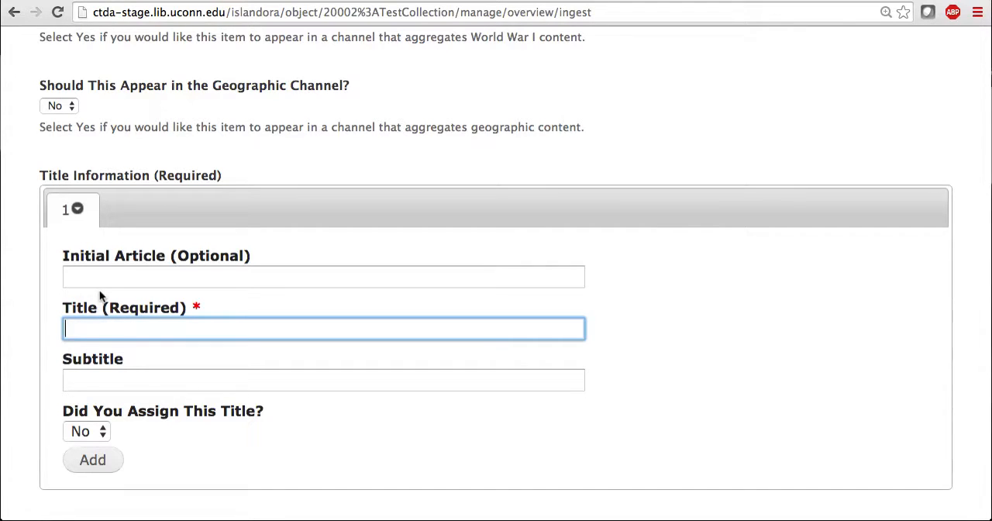
type("Hindenburg over Bridgeport")
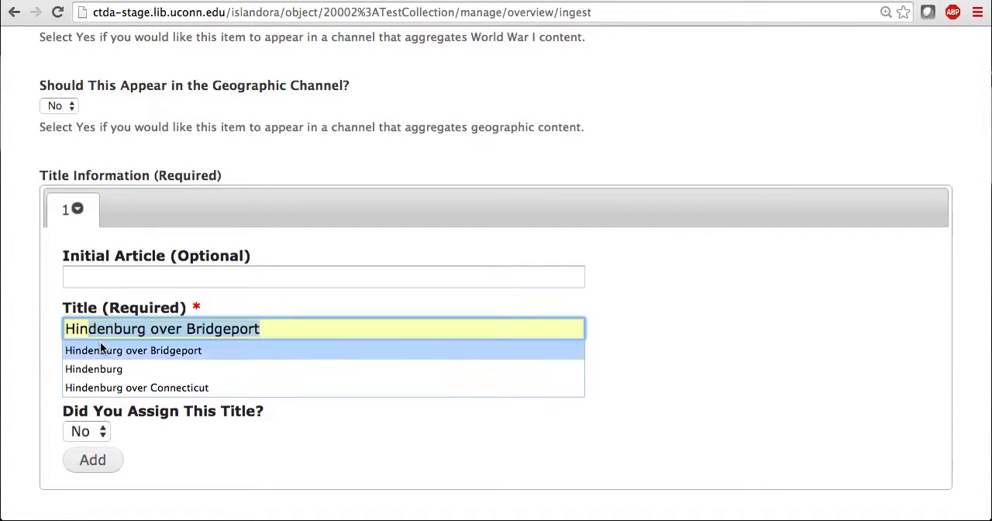
left_click(133, 350)
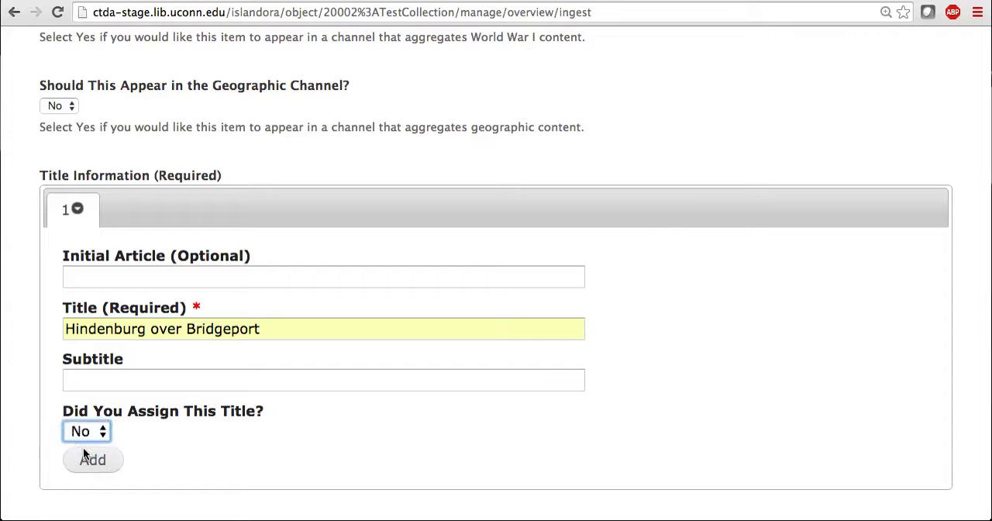
left_click(87, 431)
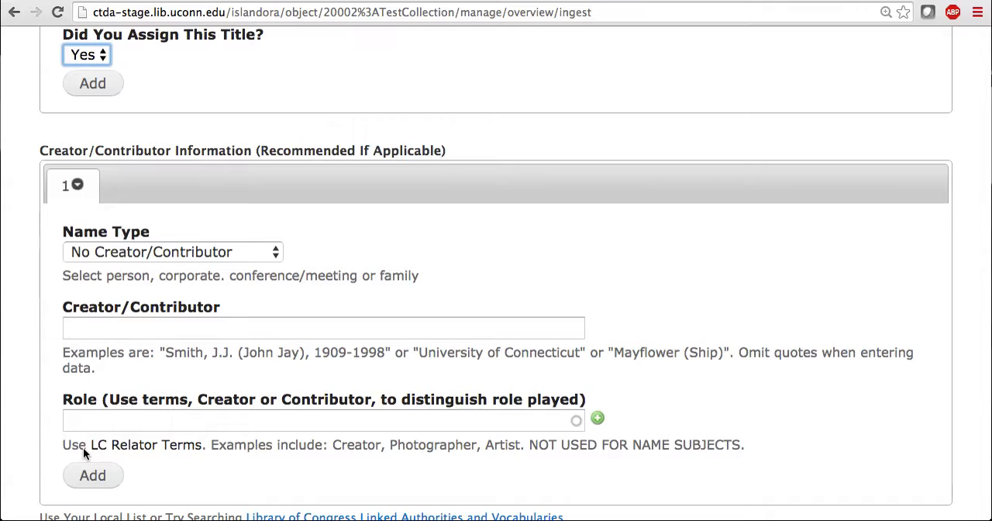
scroll("down", 3)
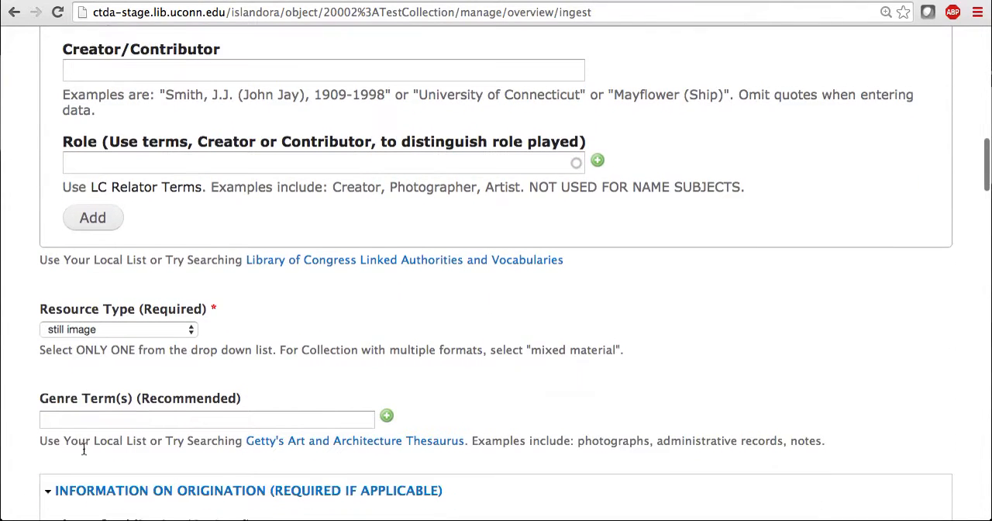
scroll("down", 3)
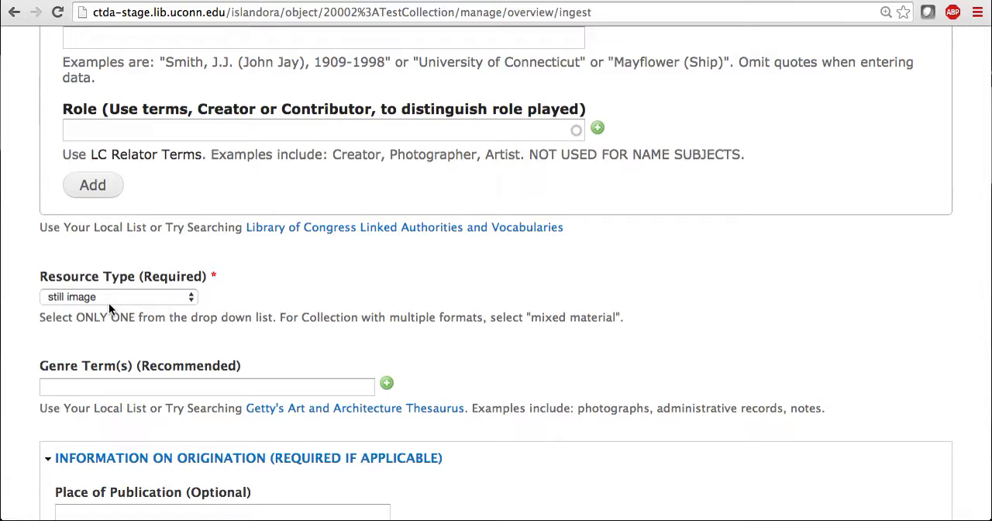
scroll("down", 3)
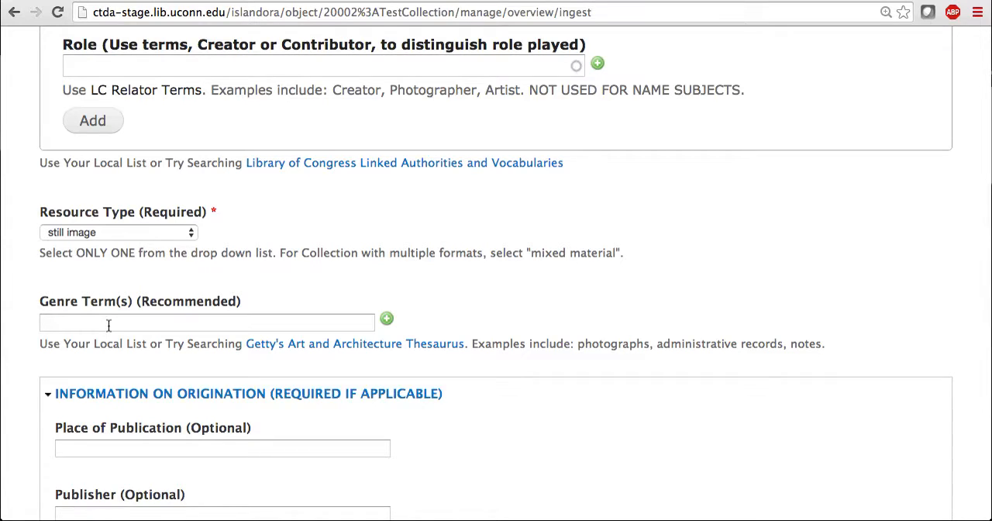
- Enter 1937 in the Single Date field under Date
scroll("down", 3)
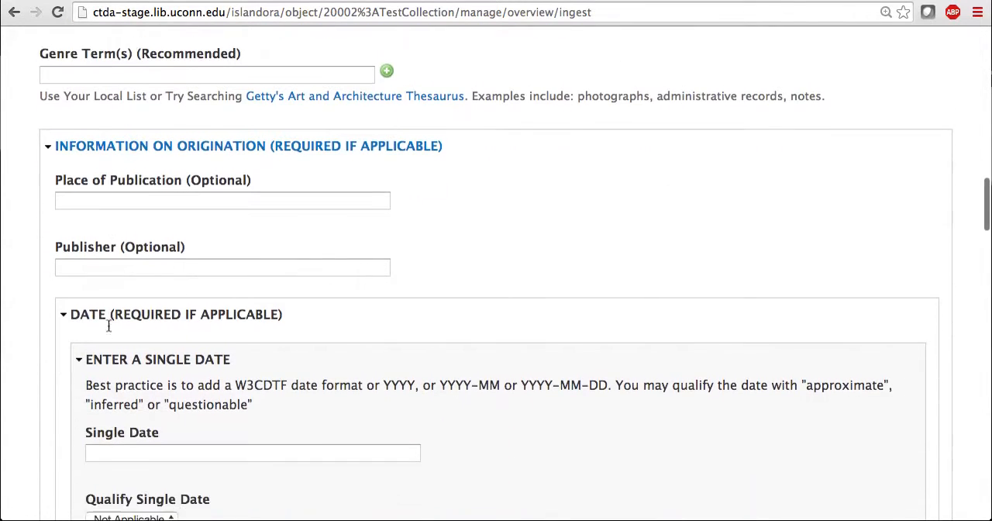
scroll("down", 3)
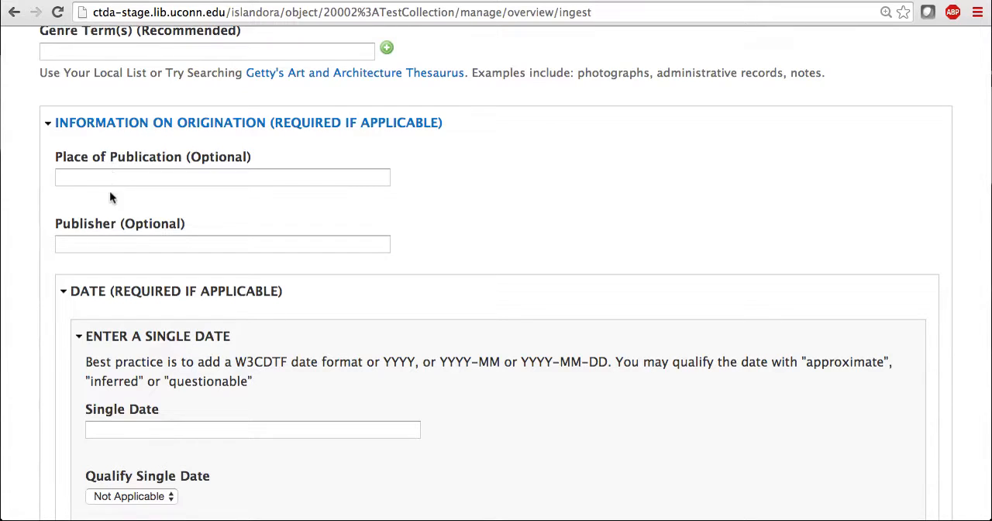
scroll("down", 3)
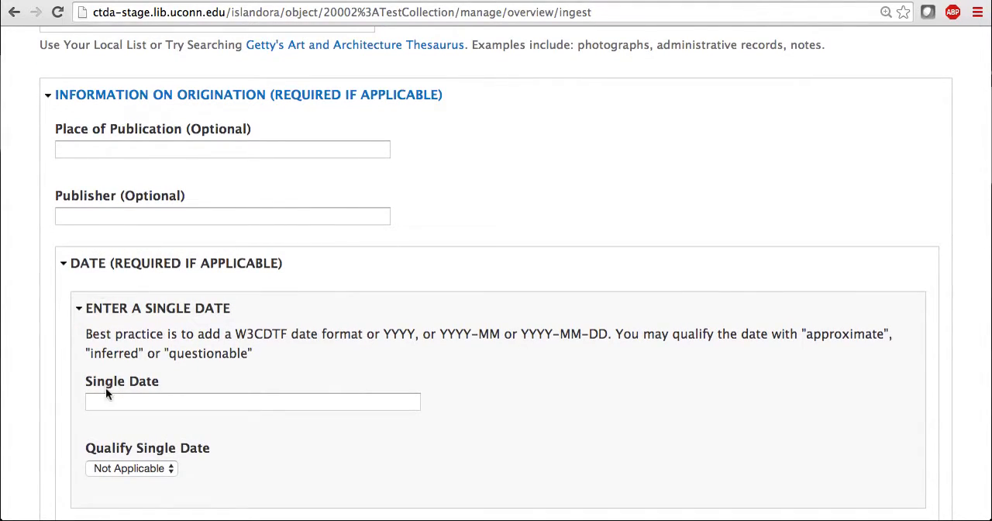
type("1937")
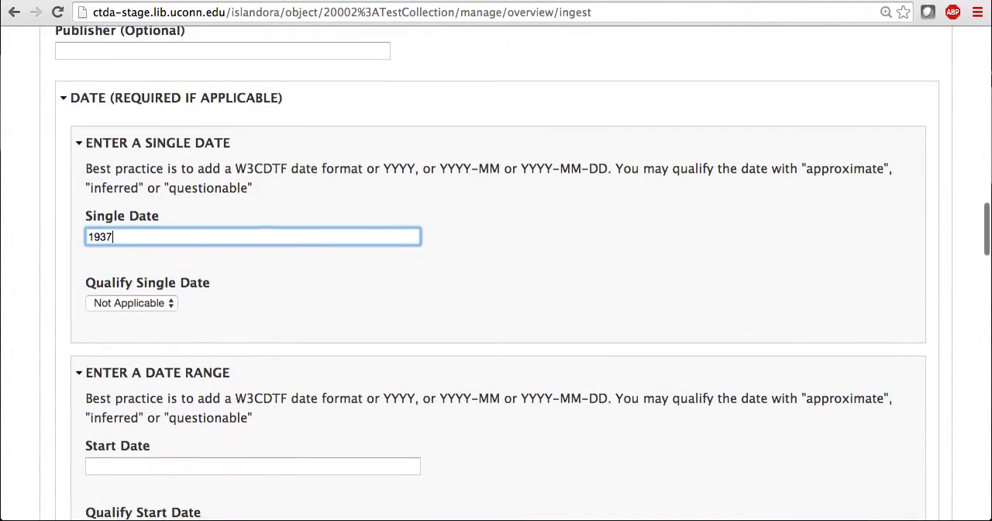
scroll("down", 3)
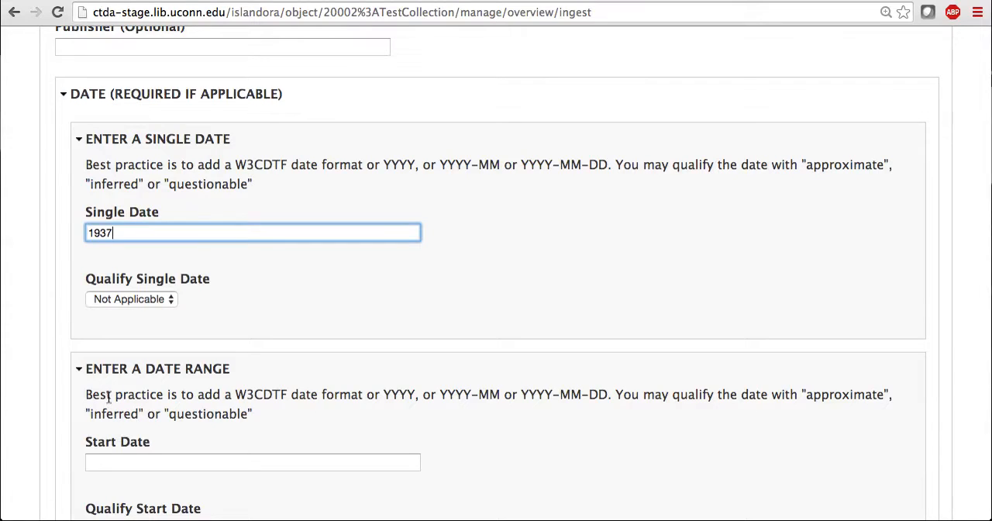
scroll("down", 3)
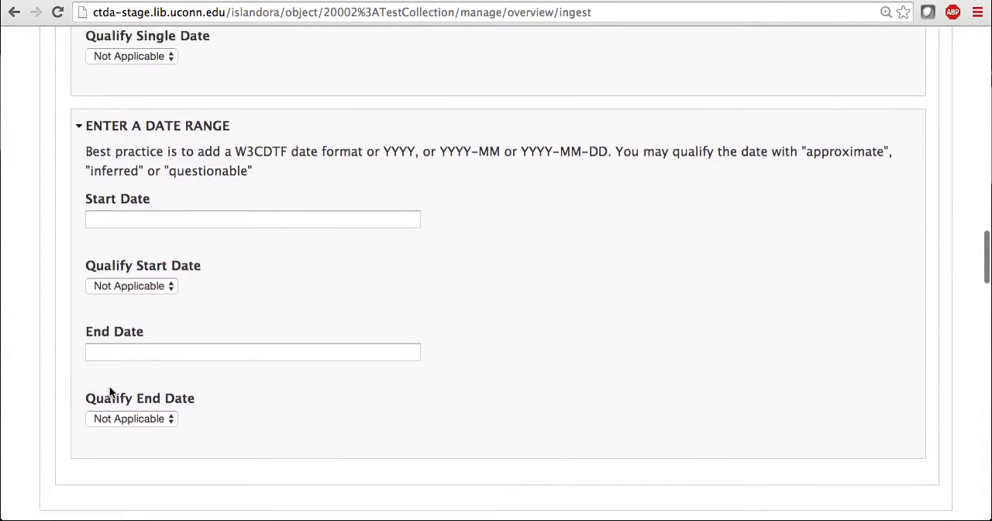
scroll("down", 3)
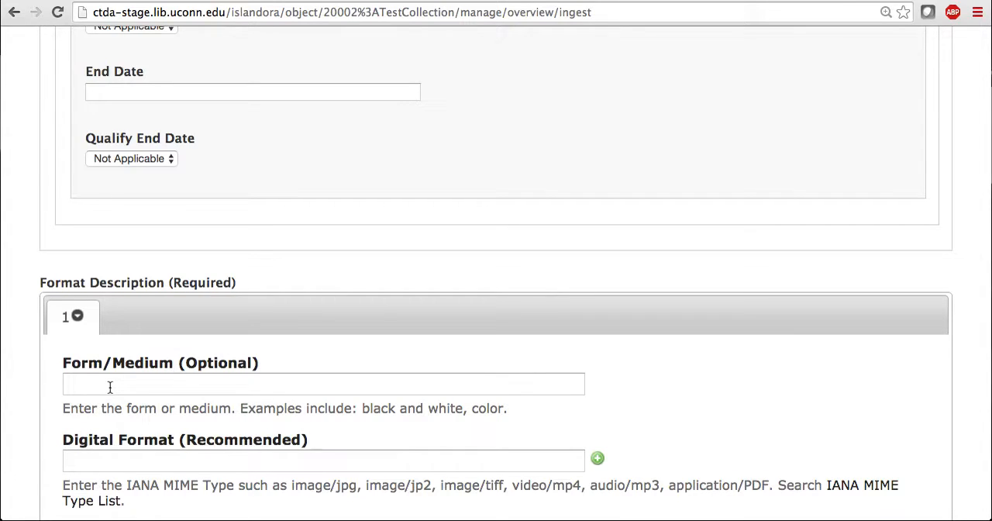
- Enter 'Black and white' as Form/Medium and image/jpg as Digital Format
scroll("down", 3)
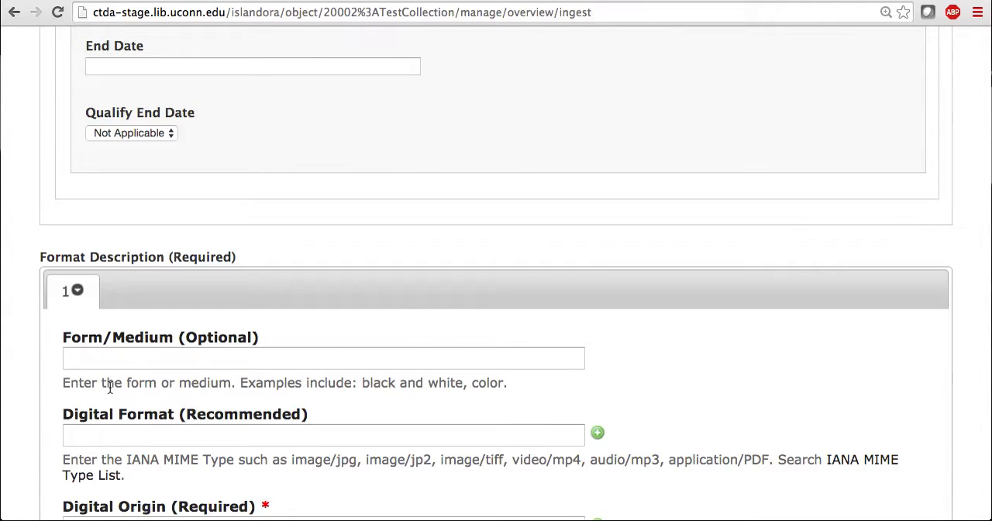
left_click(324, 357)
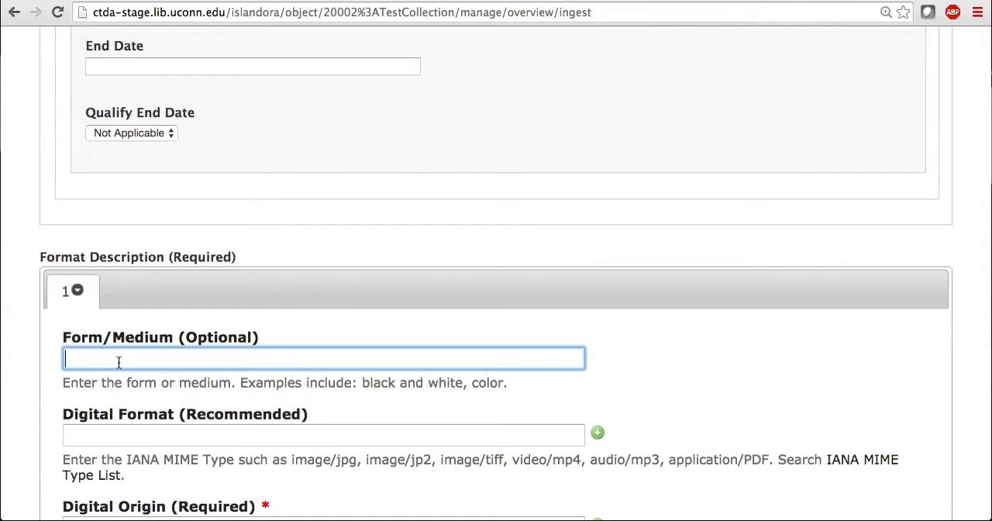
type("Black and white")
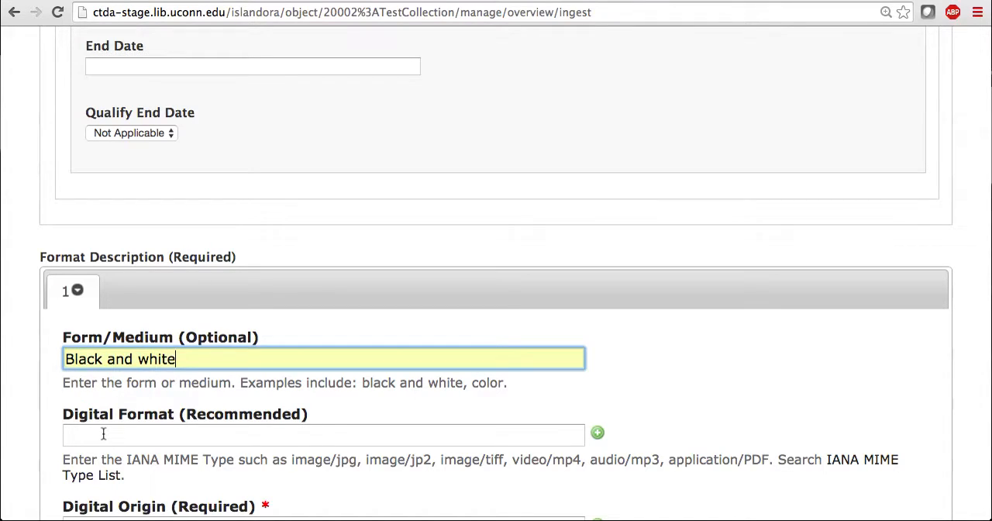
left_click(324, 434)
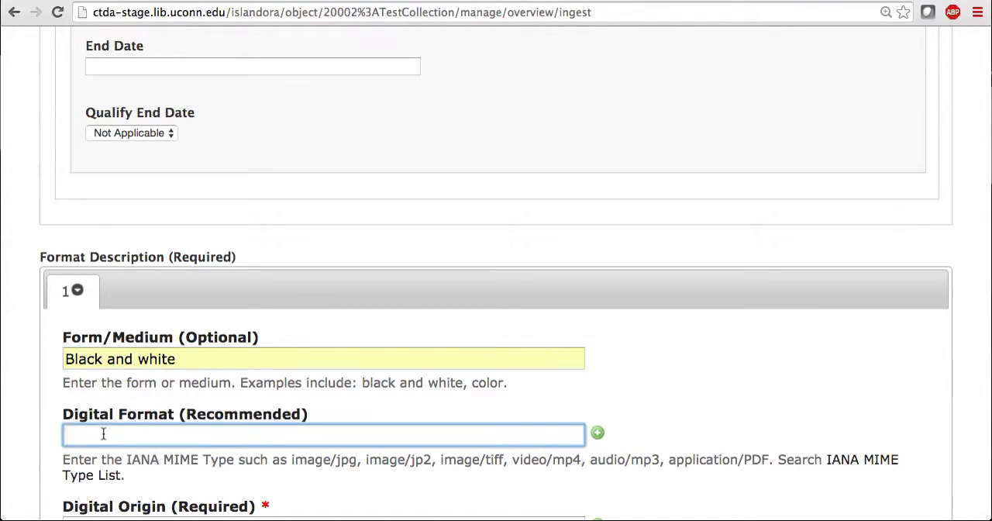
type("im")
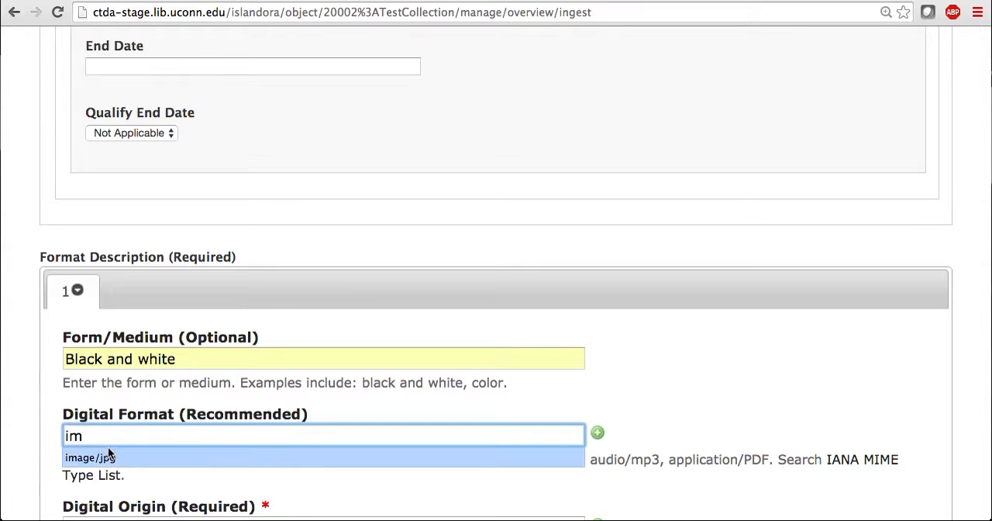
left_click(89, 457)
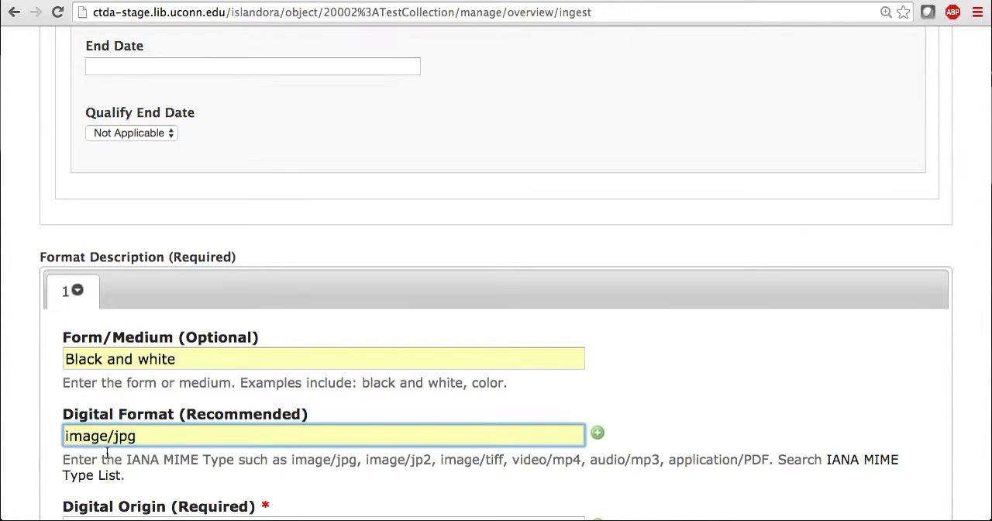
left_click(132, 435)
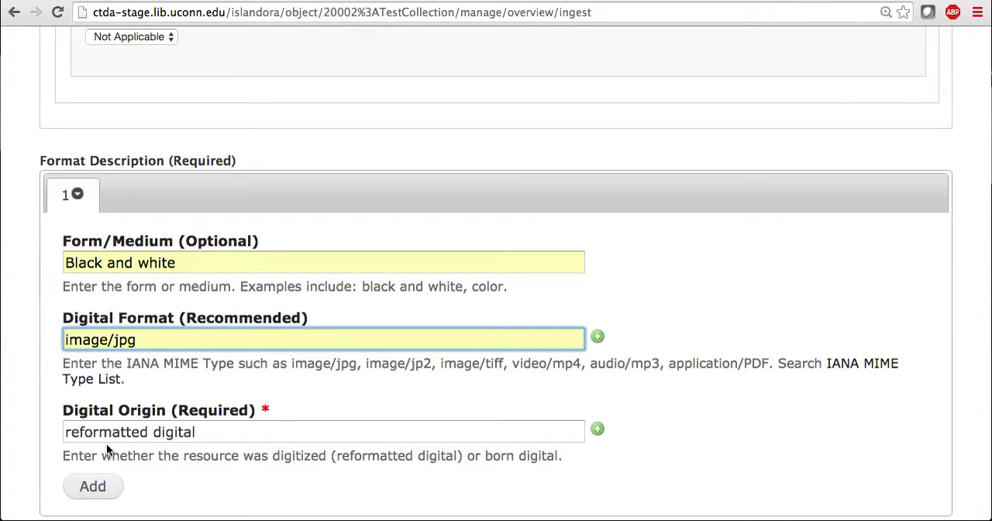
scroll("down", 3)
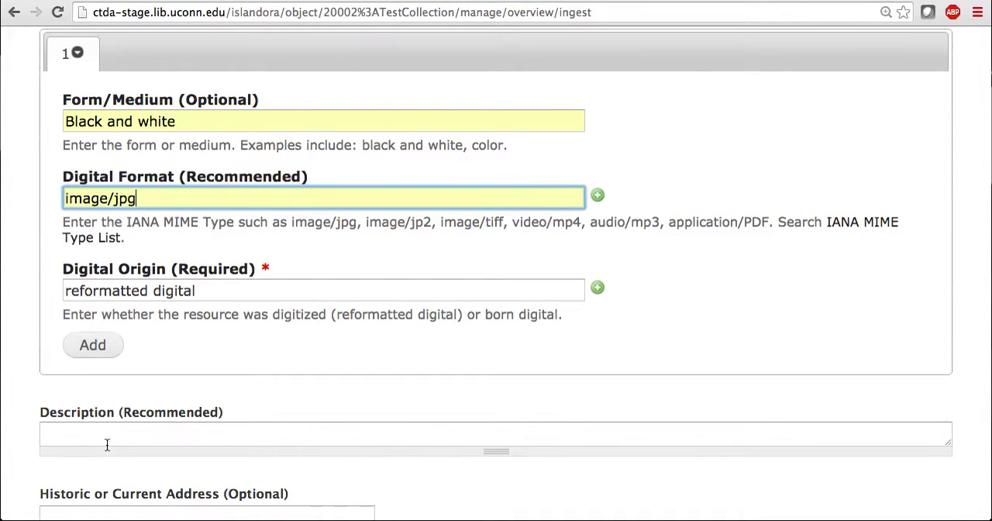
scroll("down", 3)
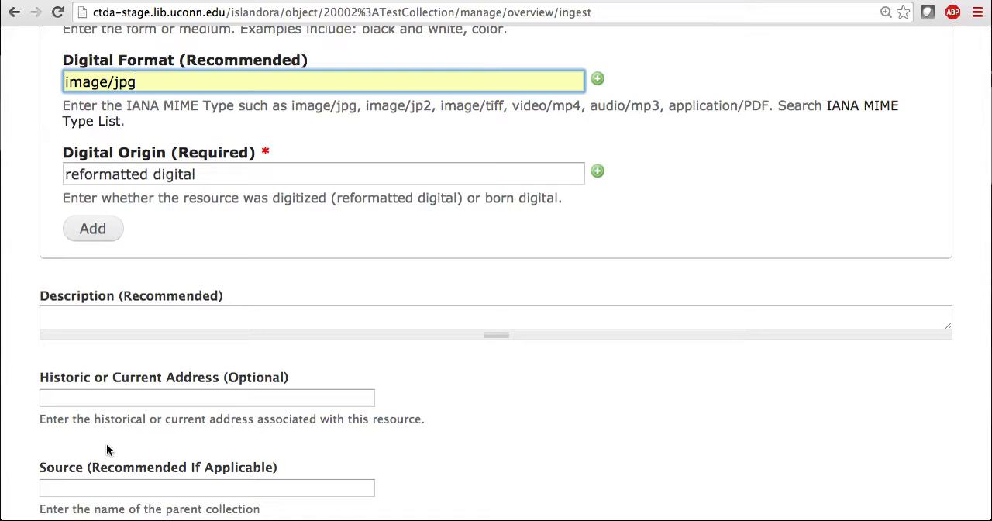
scroll("down", 3)
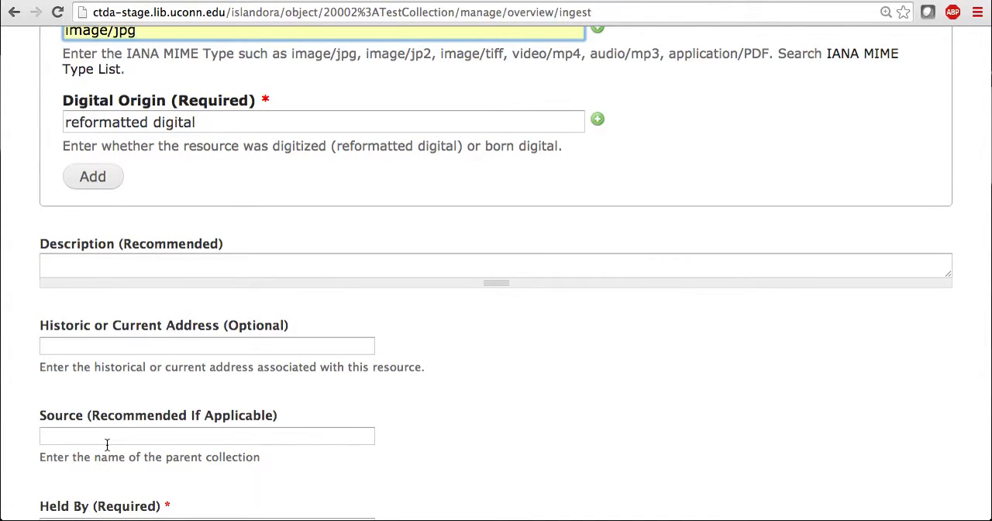
scroll("down", 3)
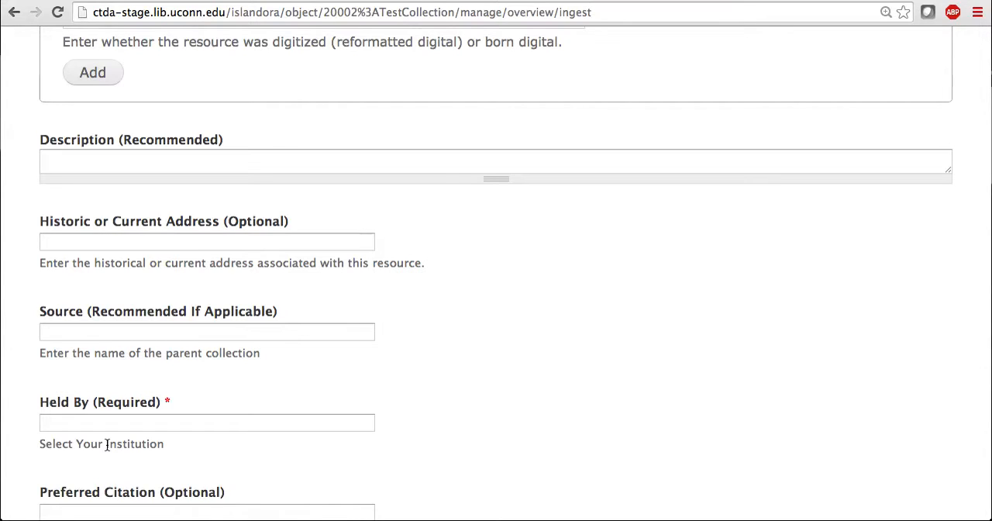
- Fill the Held By field with CTDA from the suggestions
left_click(207, 422)
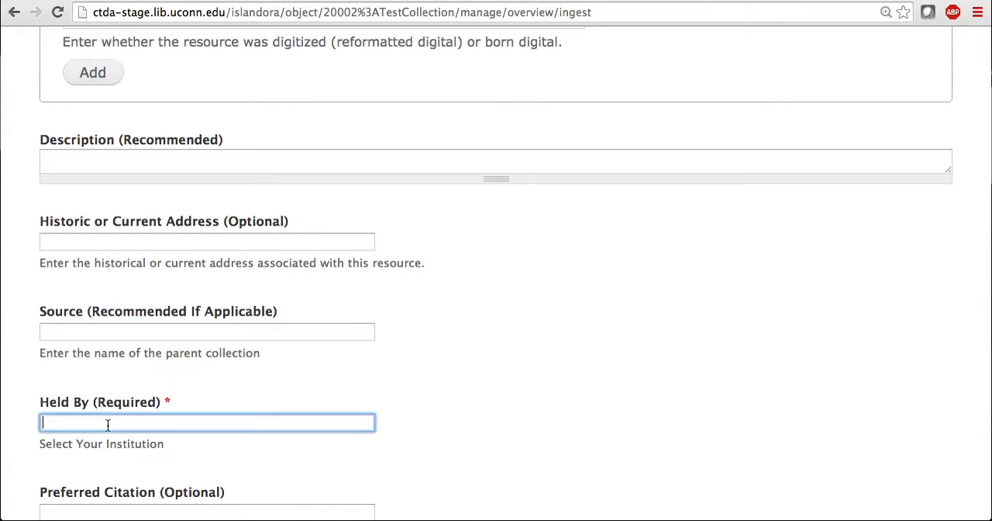
type("CTDA")
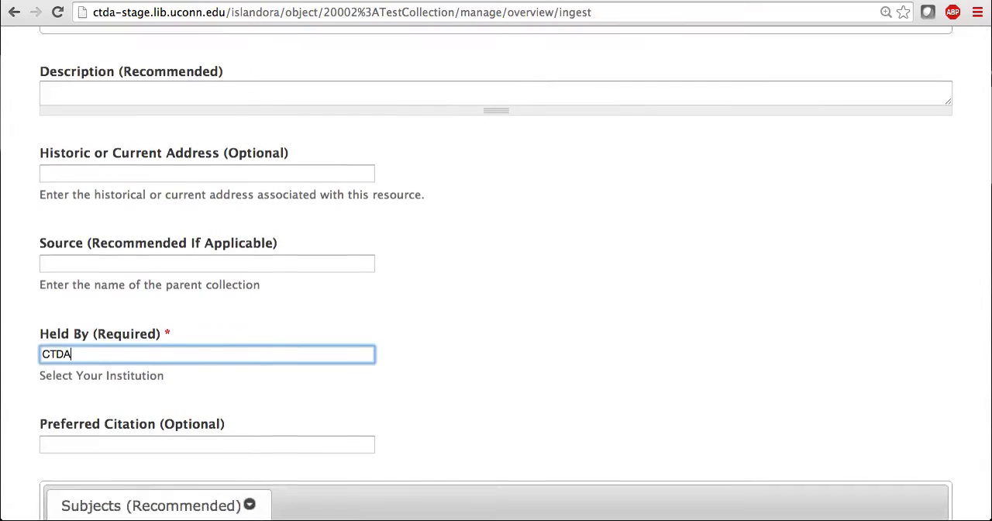
scroll("down", 3)
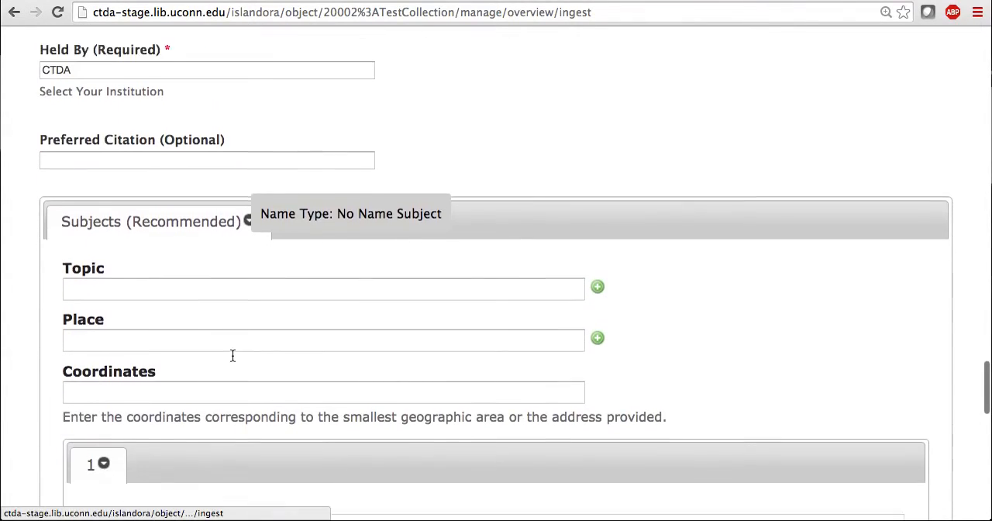
scroll("down", 3)
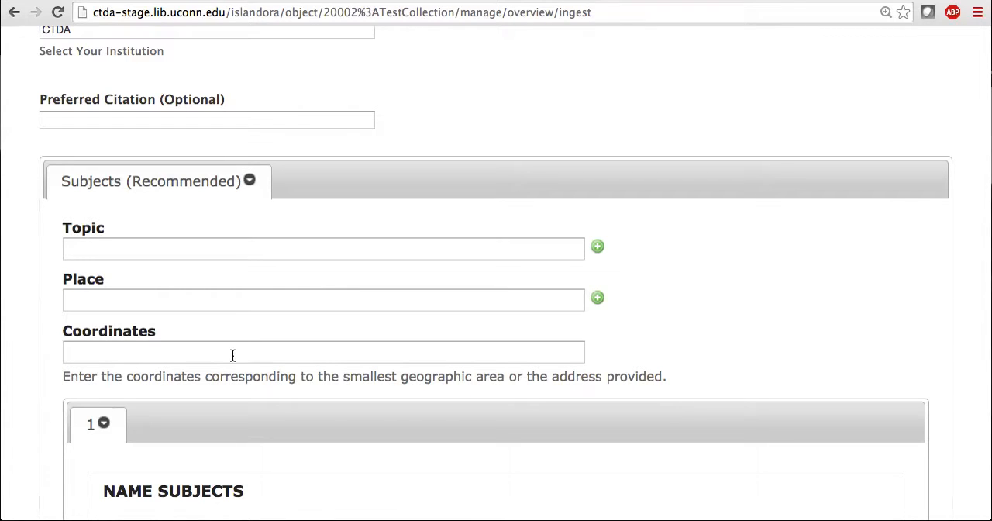
scroll("down", 3)
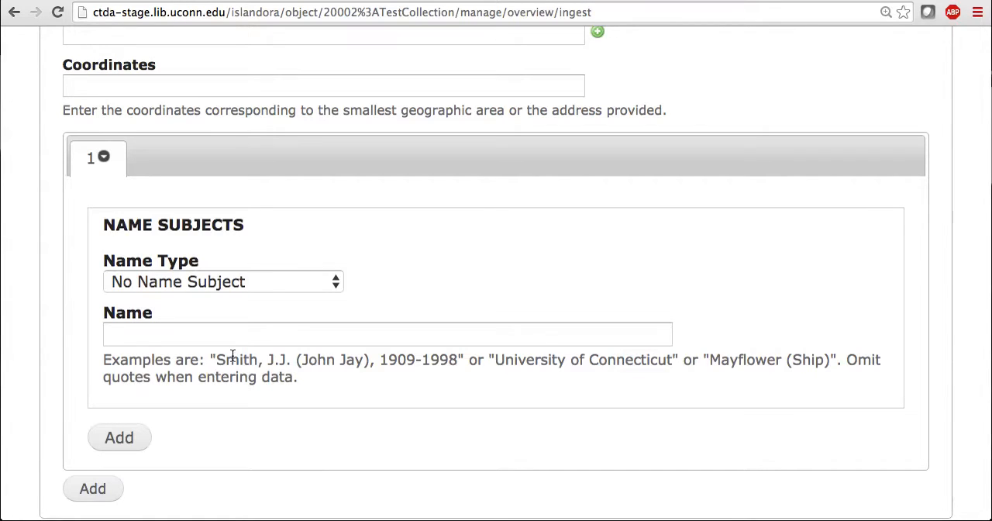
scroll("down", 3)
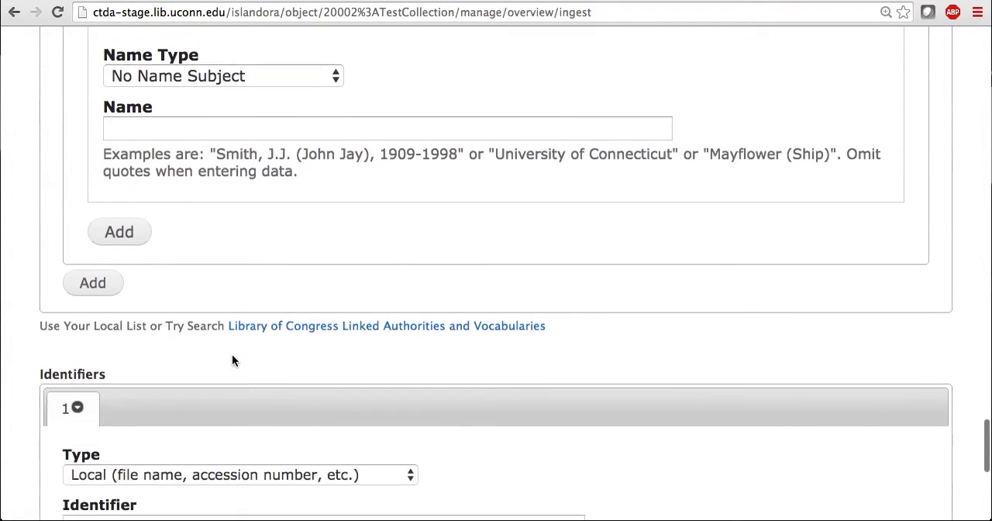
scroll("down", 3)
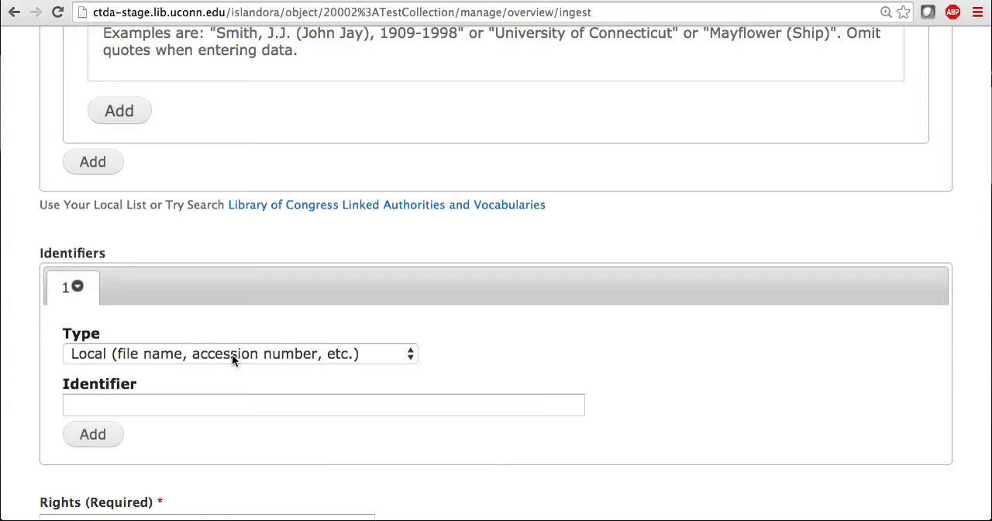
scroll("down", 3)
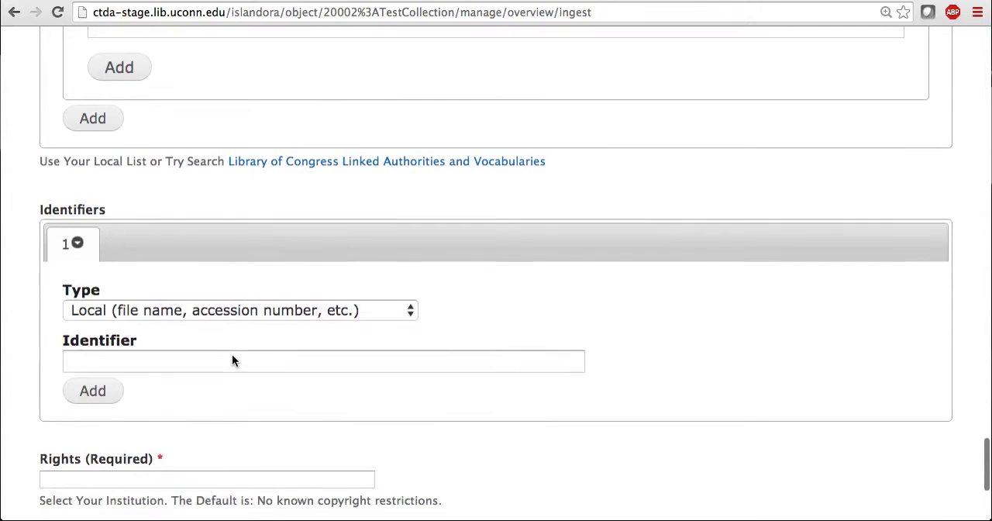
scroll("down", 3)
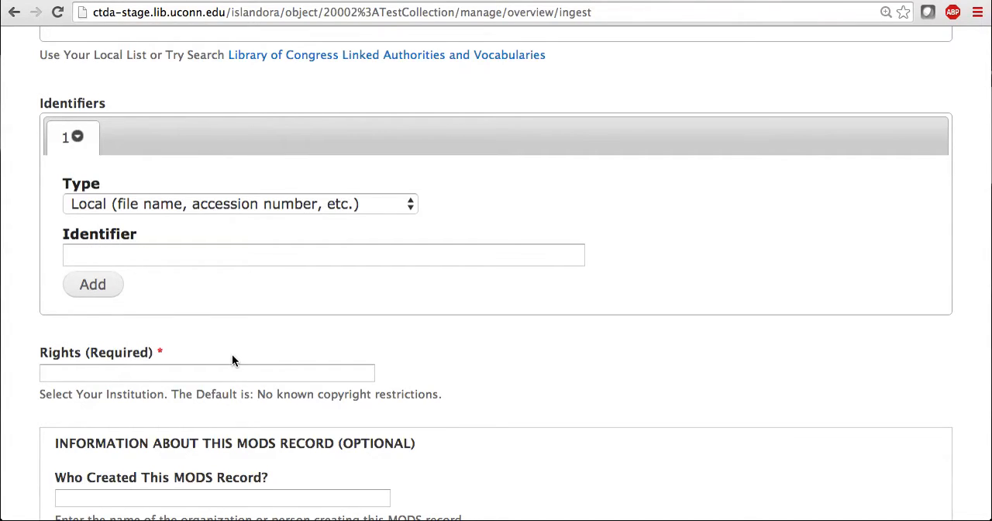
- Choose 'No known copyright restrictions' from the Rights field suggestions
left_click(207, 373)
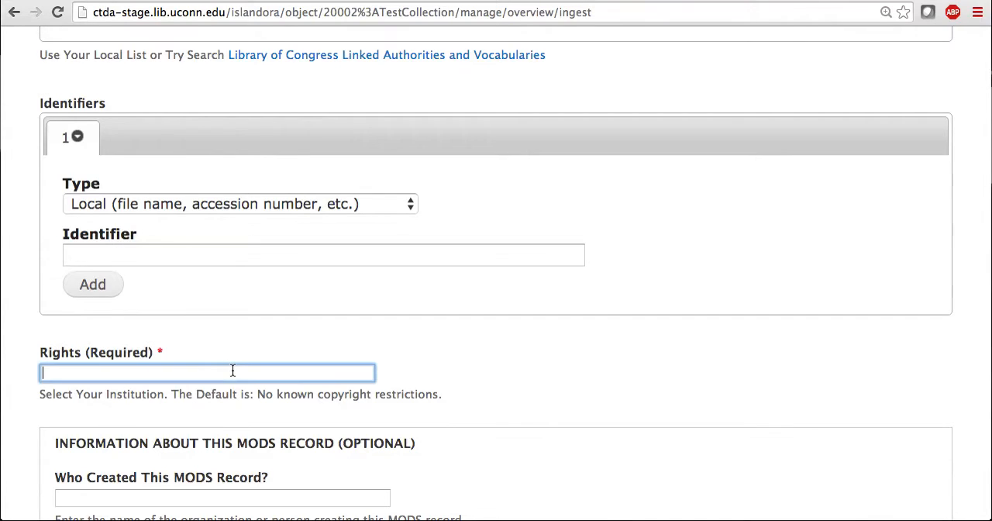
left_click(207, 373)
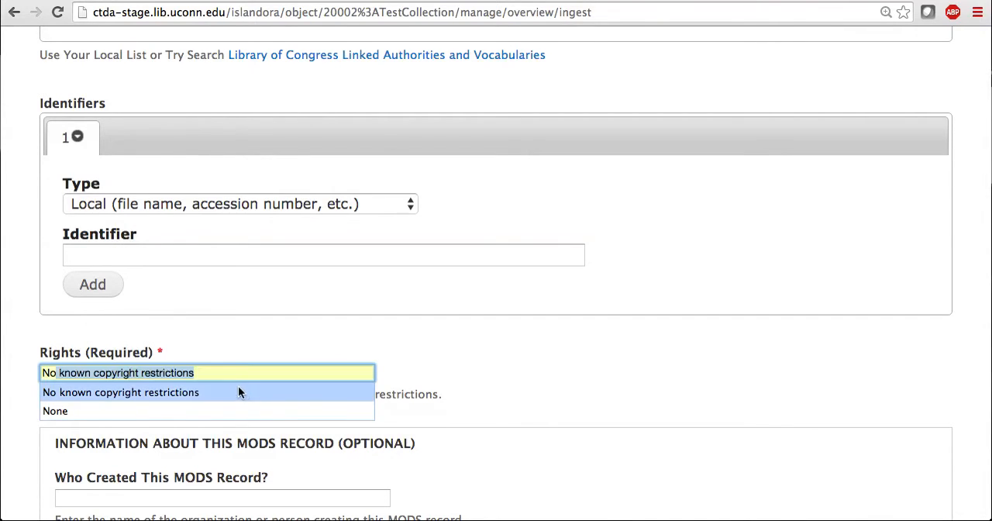
left_click(120, 391)
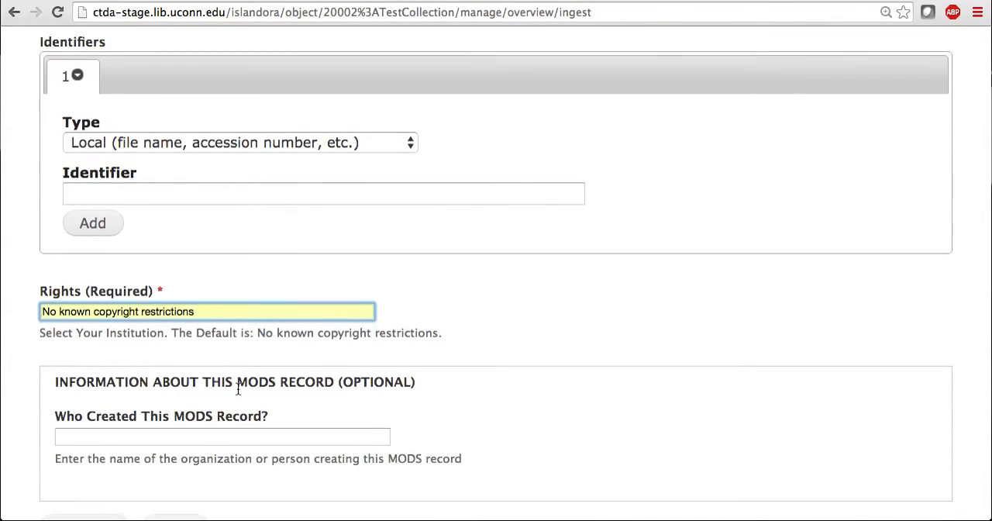
scroll("down", 3)
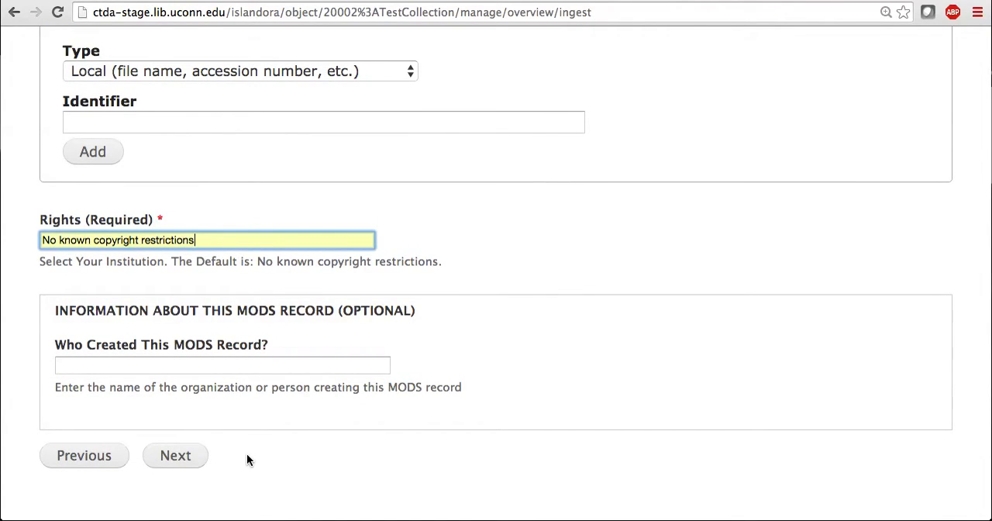
- Submit the completed metadata form with Next to reach the image upload step
left_click(175, 455)
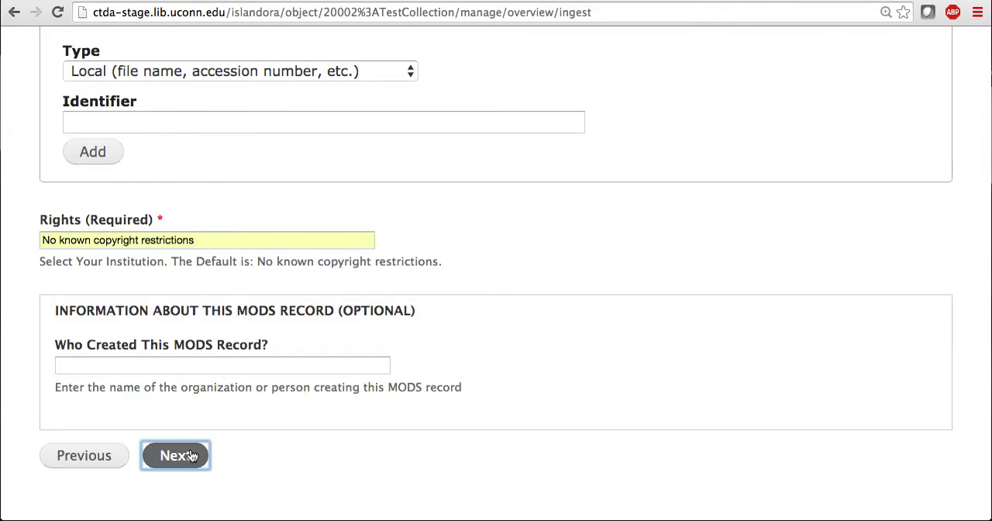
left_click(175, 455)
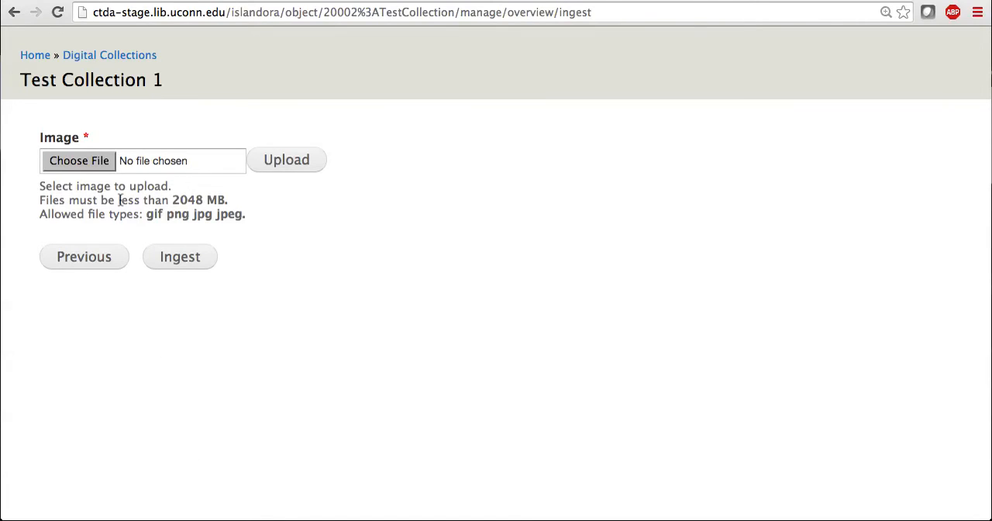
- Upload Hindenburg.jpg from the CTDA folder and ingest the item
left_click(78, 161)
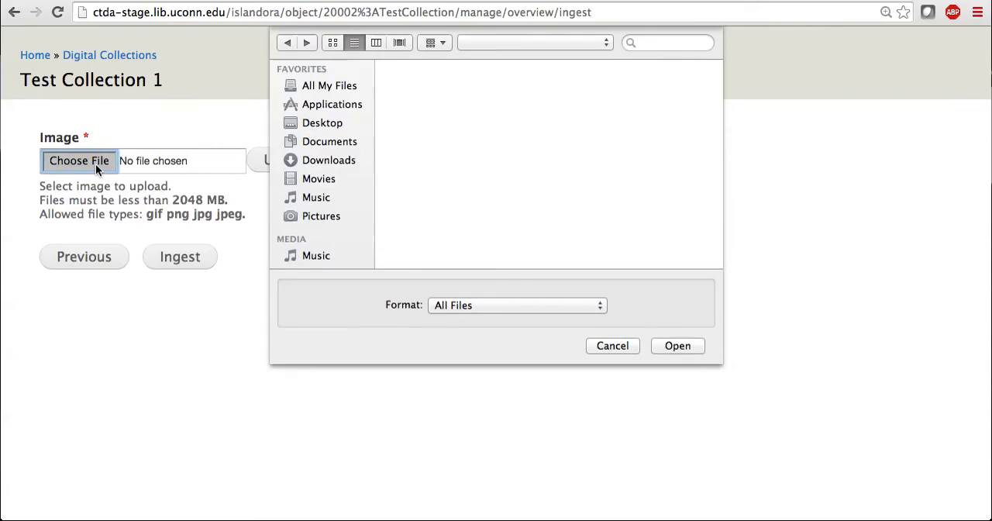
left_click(438, 79)
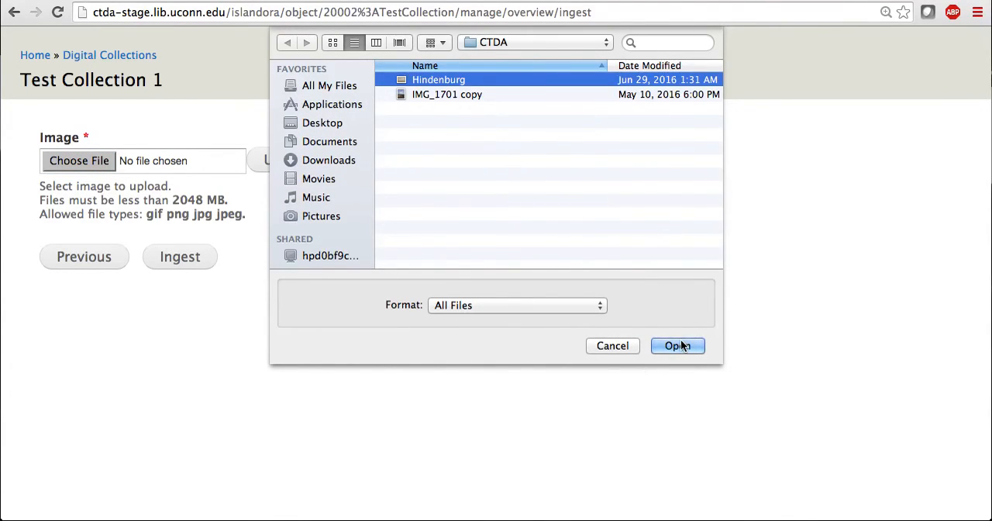
left_click(676, 346)
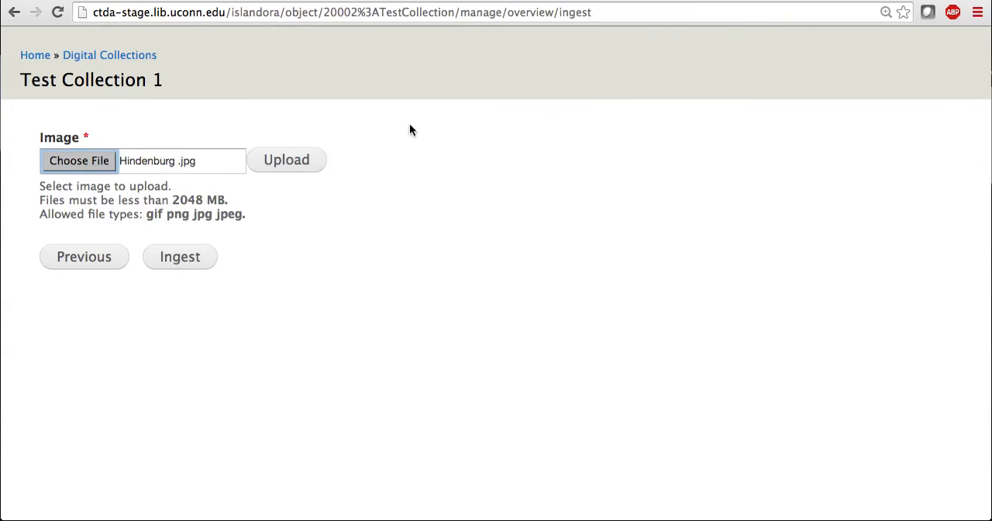
left_click(286, 160)
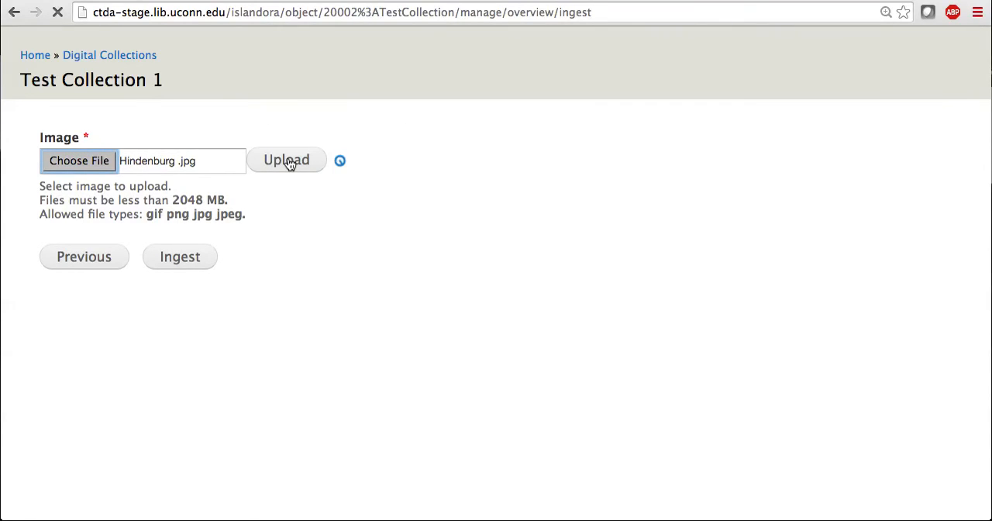
left_click(286, 159)
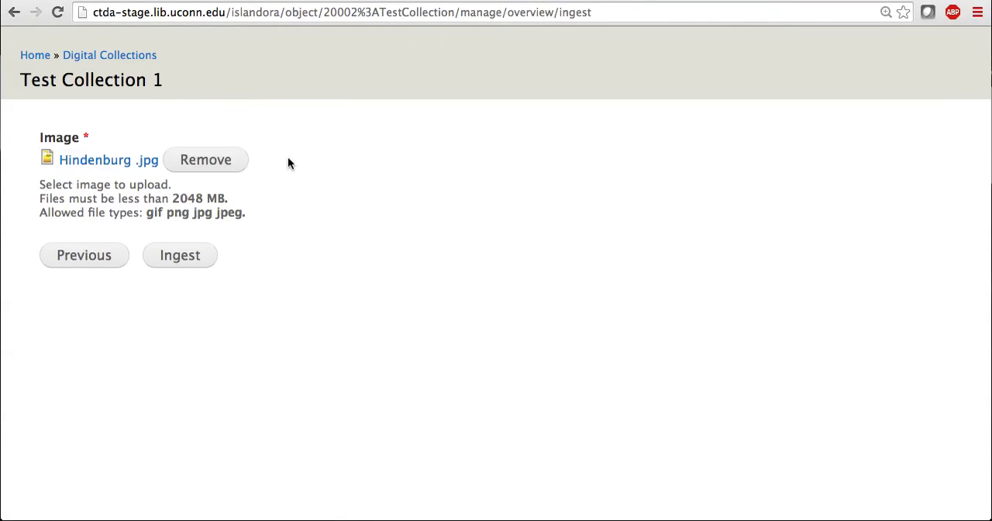
left_click(180, 255)
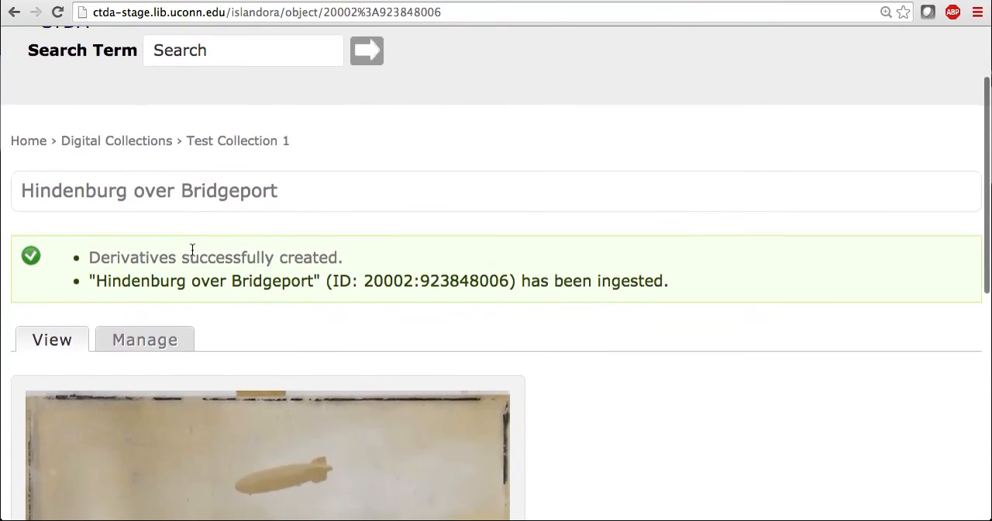
- Scroll down the new Hindenburg over Bridgeport item page to view the airship image preview
scroll("down", 3)
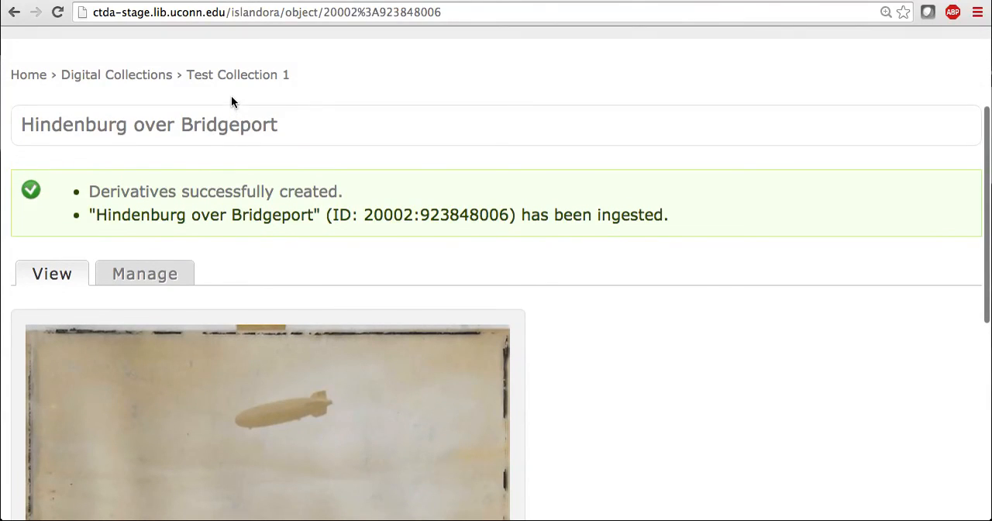
- Return to Test Collection 1 and scroll to the Hindenburg over Bridgeport thumbnail
left_click(237, 75)
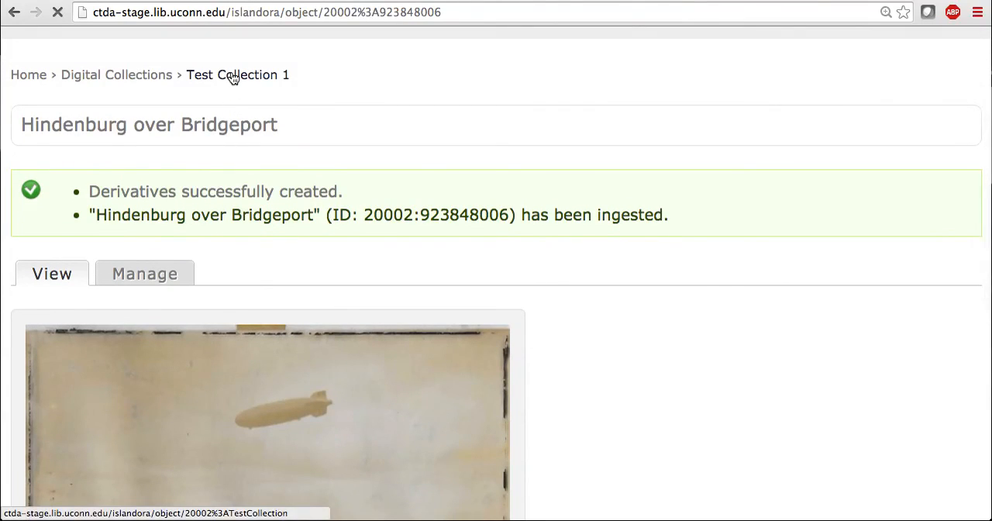
left_click(237, 75)
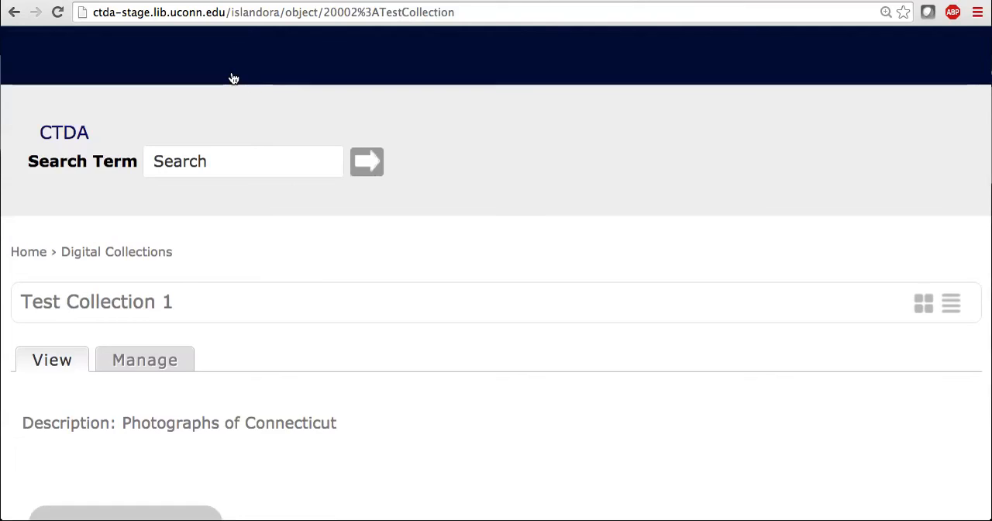
scroll("down", 3)
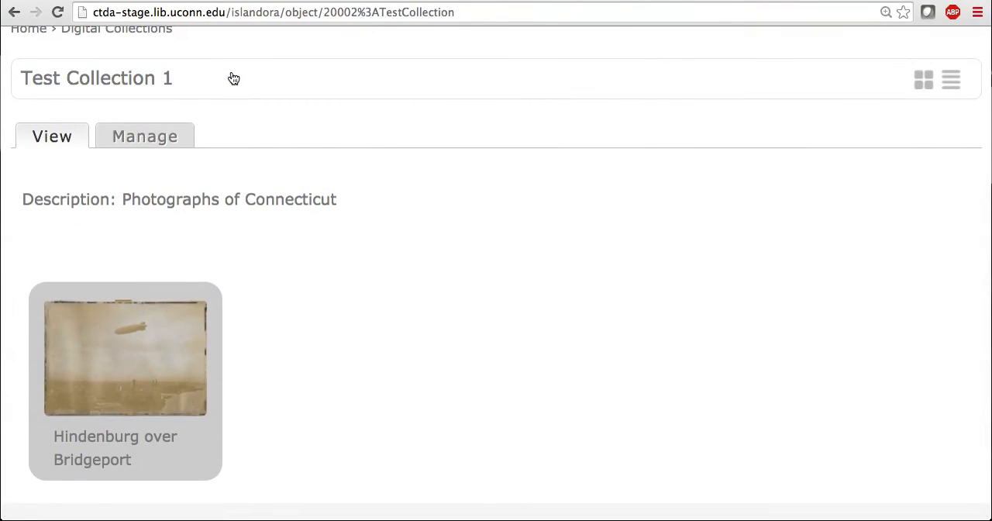
mouse_move(214, 254)
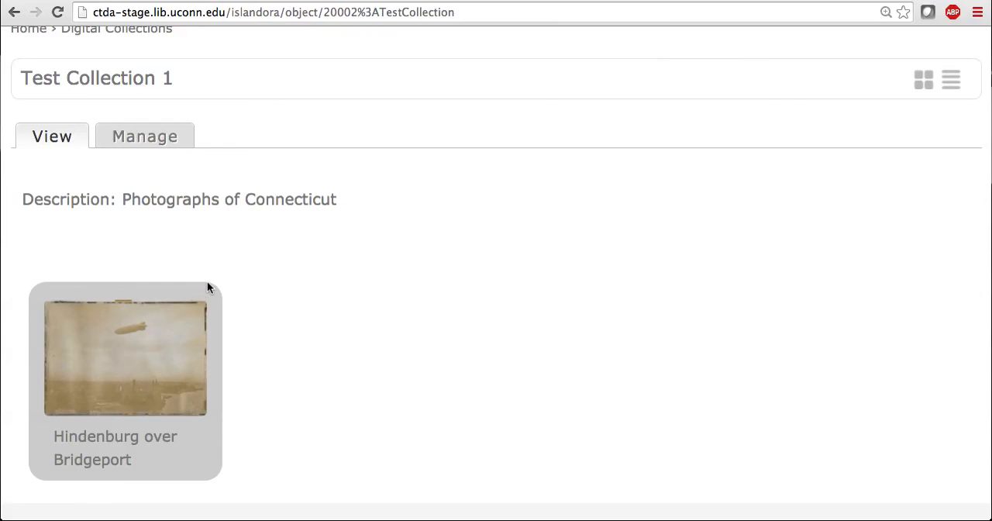
mouse_move(291, 234)
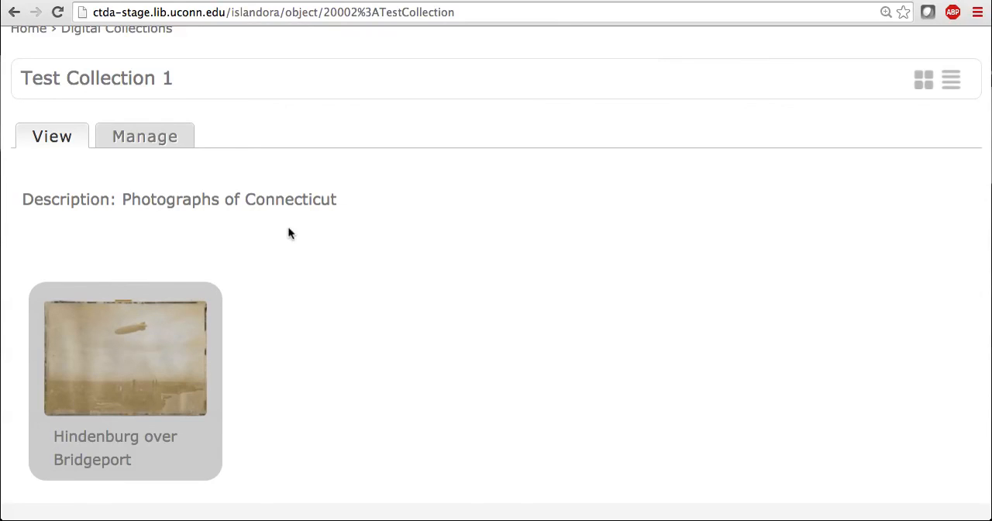